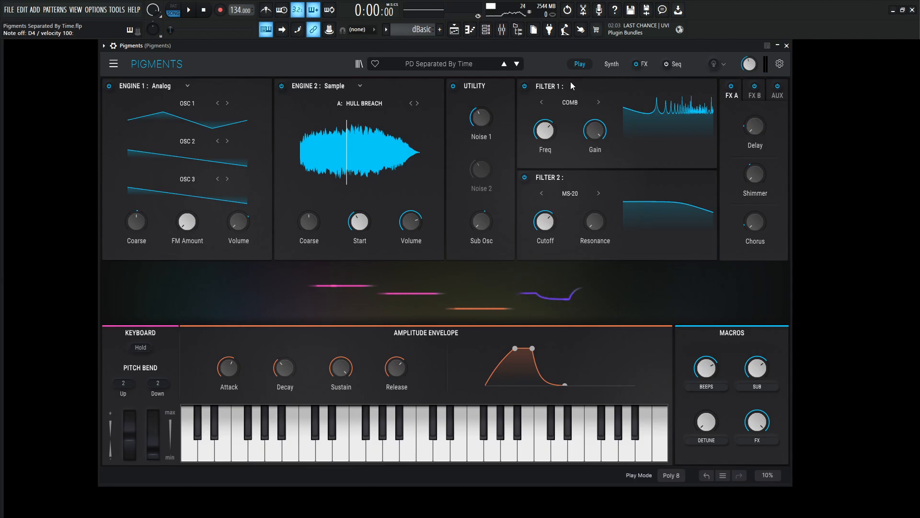
- Switch to the Synth page and inspect the Utility, Engine 2 and Engine 1 panels
{"action": "left_click", "coordinate": [611, 64]}
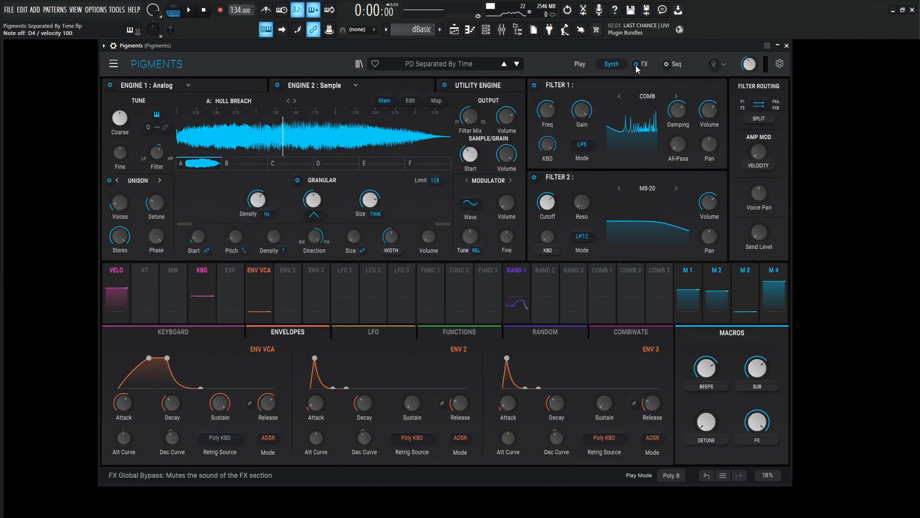
{"action": "left_click", "coordinate": [188, 85]}
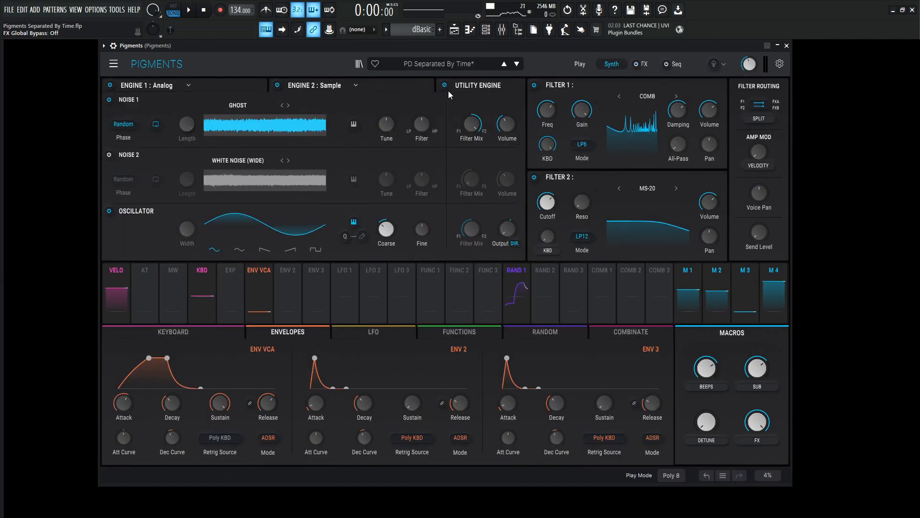
{"action": "left_click", "coordinate": [314, 86]}
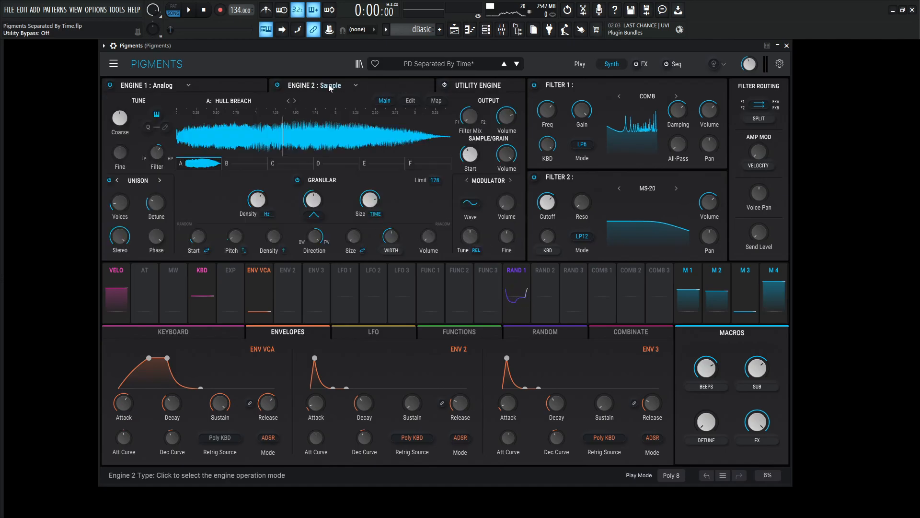
{"action": "left_click", "coordinate": [275, 85]}
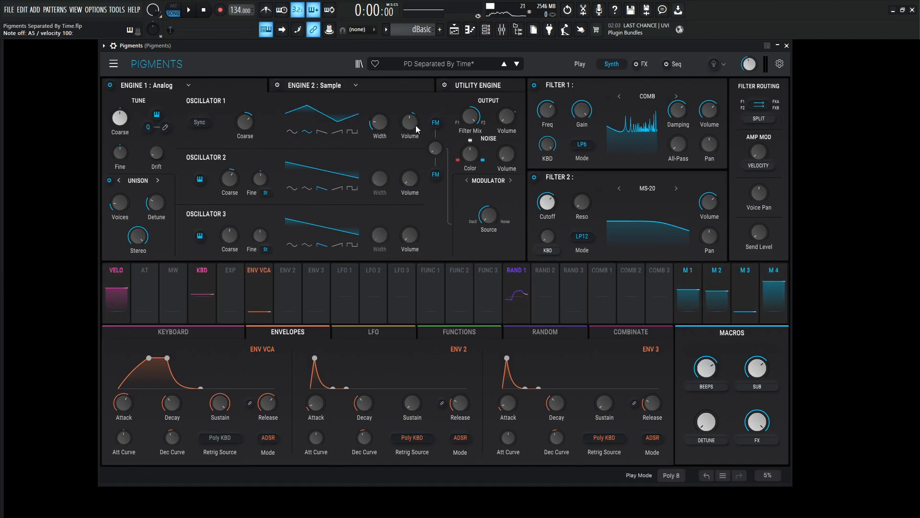
{"action": "mouse_move", "coordinate": [409, 122]}
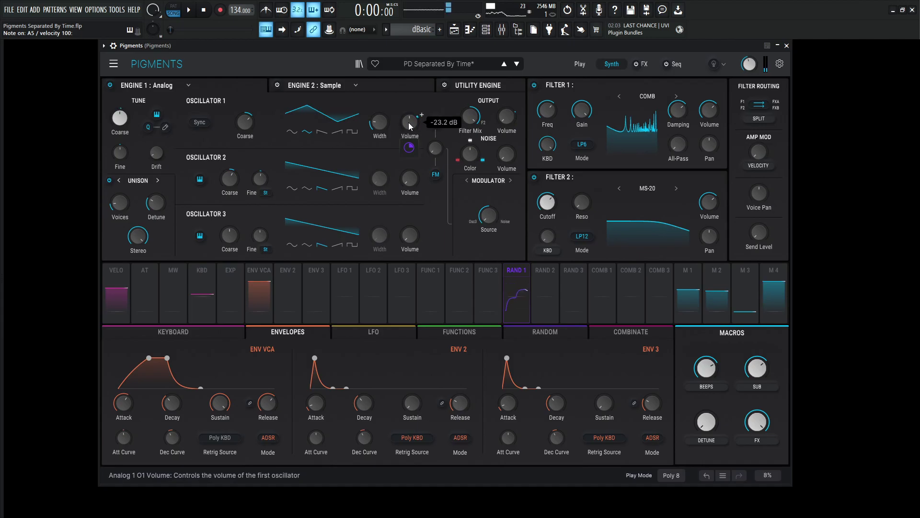
{"action": "mouse_move", "coordinate": [410, 148]}
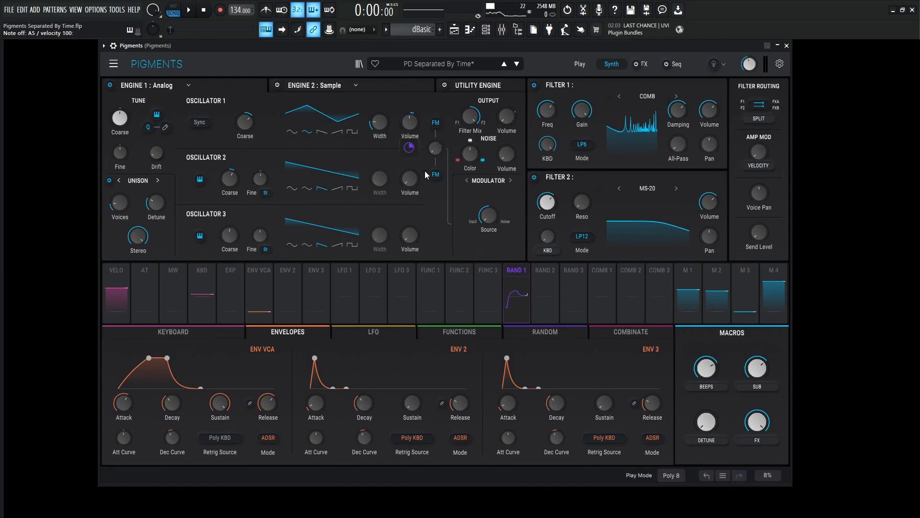
- Show the Random modulators panel to review Random 1's settings
{"action": "left_click", "coordinate": [544, 331]}
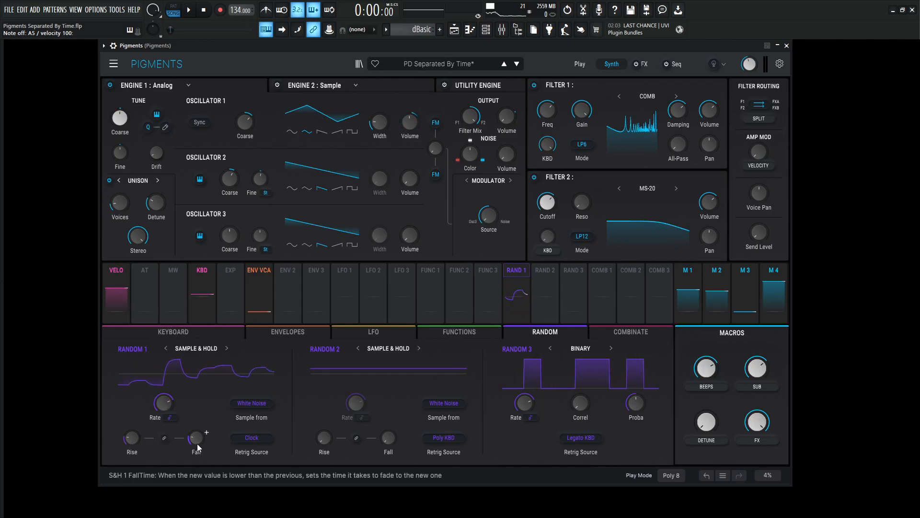
{"action": "mouse_move", "coordinate": [131, 437]}
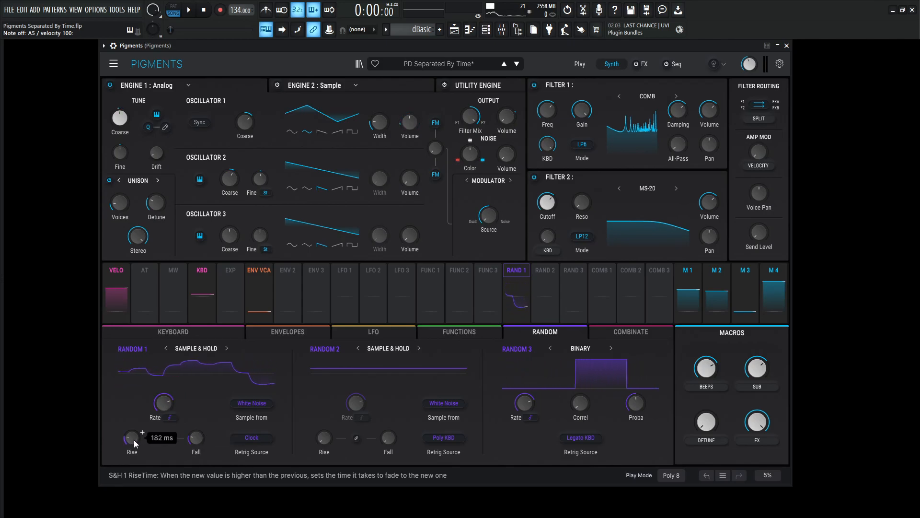
{"action": "mouse_move", "coordinate": [195, 438]}
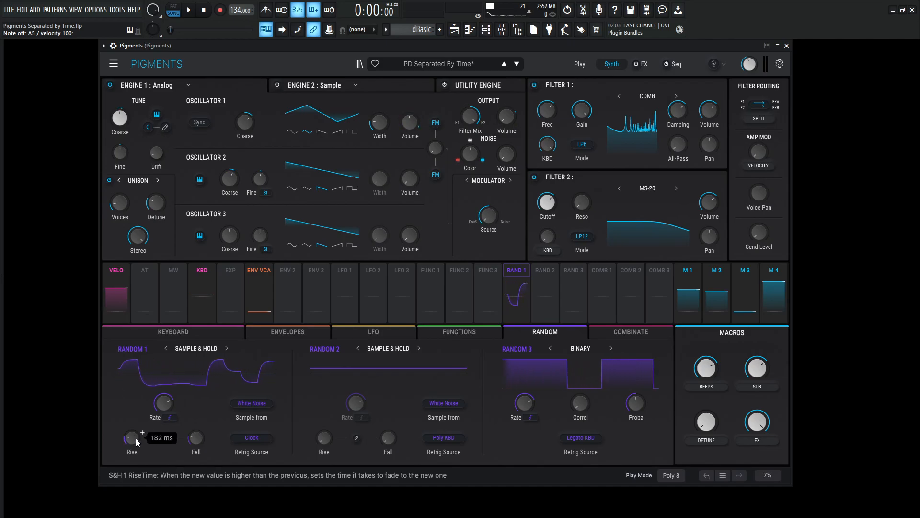
{"action": "mouse_move", "coordinate": [196, 437]}
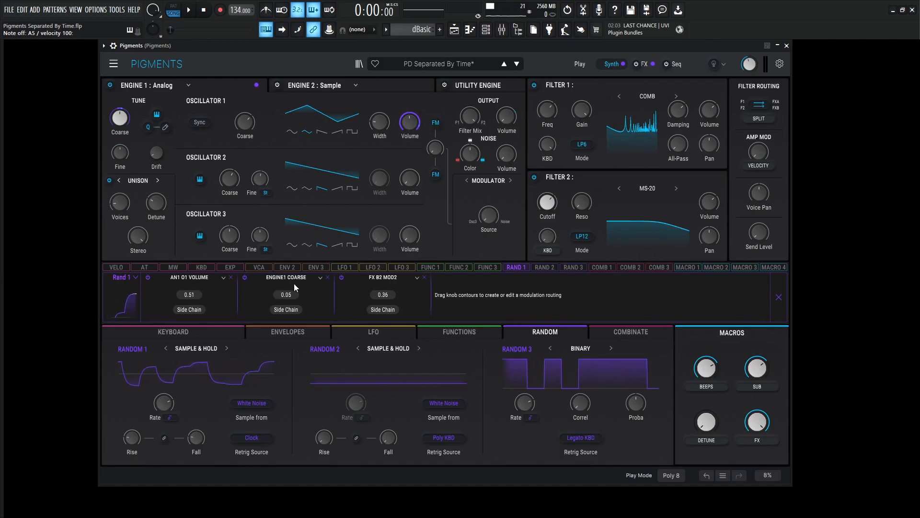
- Close the Random 1 routing list and review the coarse-tune modulation quantize intervals
{"action": "left_click", "coordinate": [779, 297]}
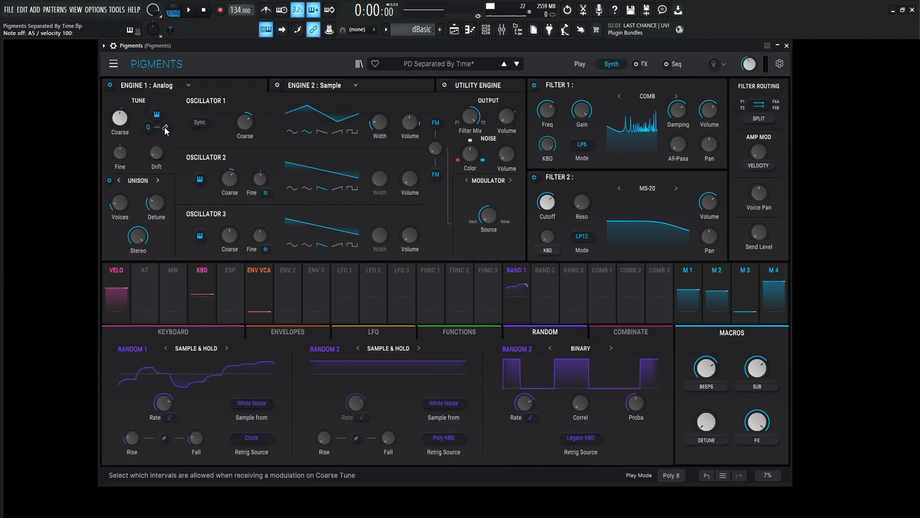
{"action": "left_click", "coordinate": [165, 128]}
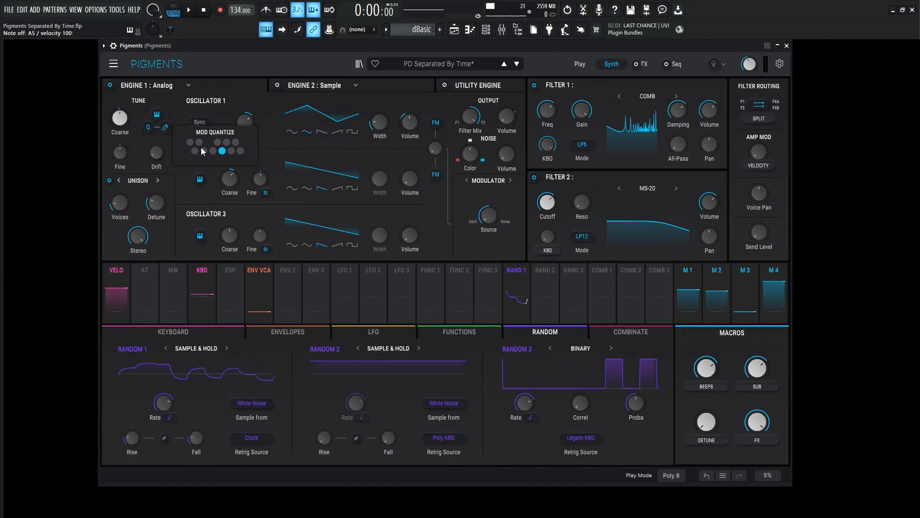
{"action": "left_click", "coordinate": [222, 151]}
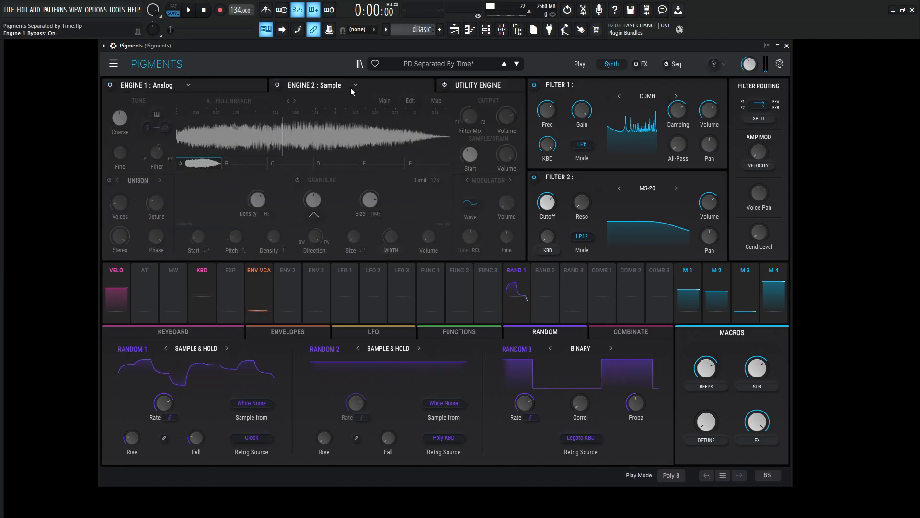
- Show Engine 2's Hull Breach sample with its granular grain settings
{"action": "left_click", "coordinate": [277, 84]}
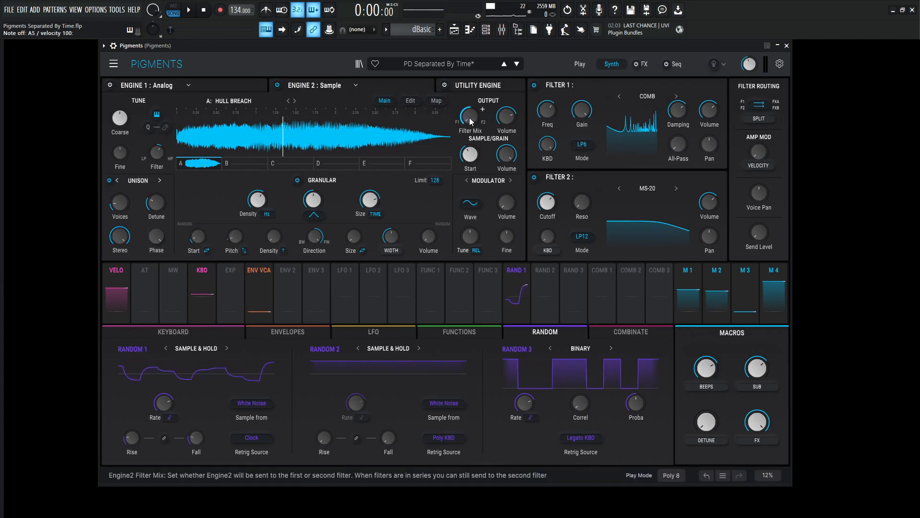
{"action": "mouse_move", "coordinate": [505, 118]}
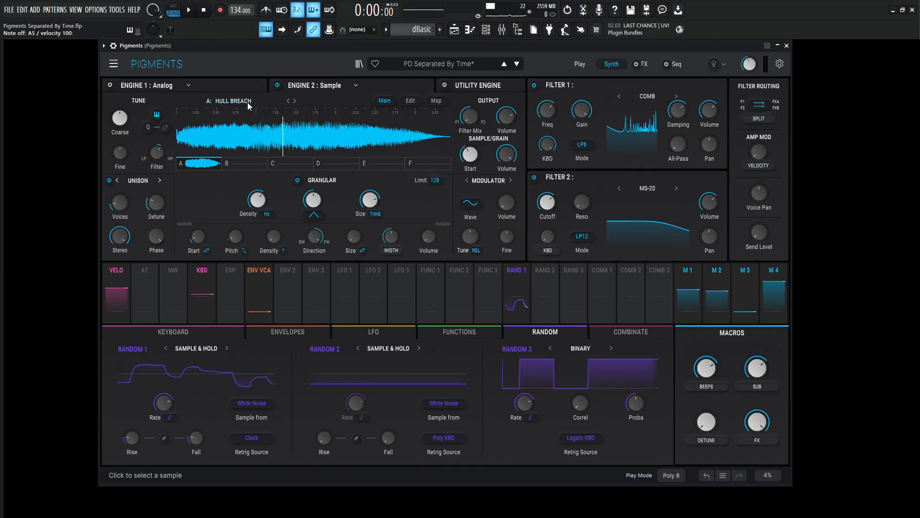
{"action": "left_click", "coordinate": [232, 100]}
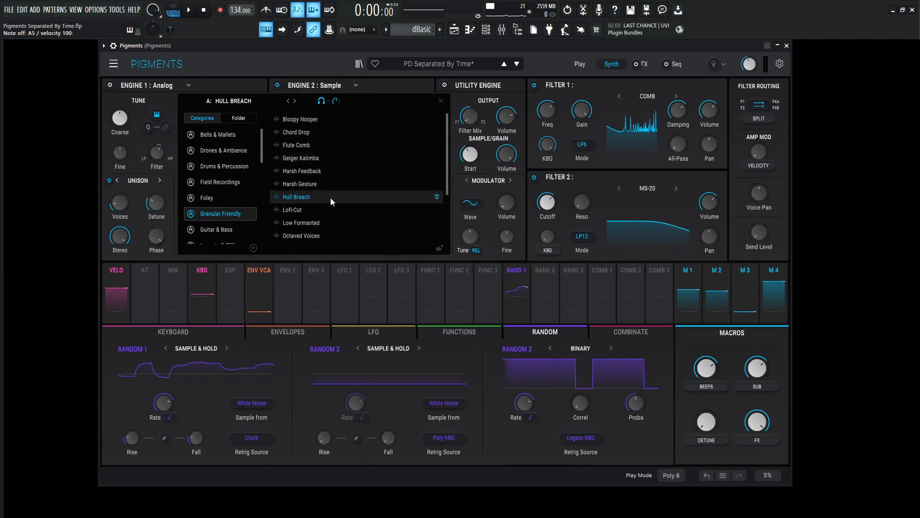
{"action": "left_click", "coordinate": [296, 197]}
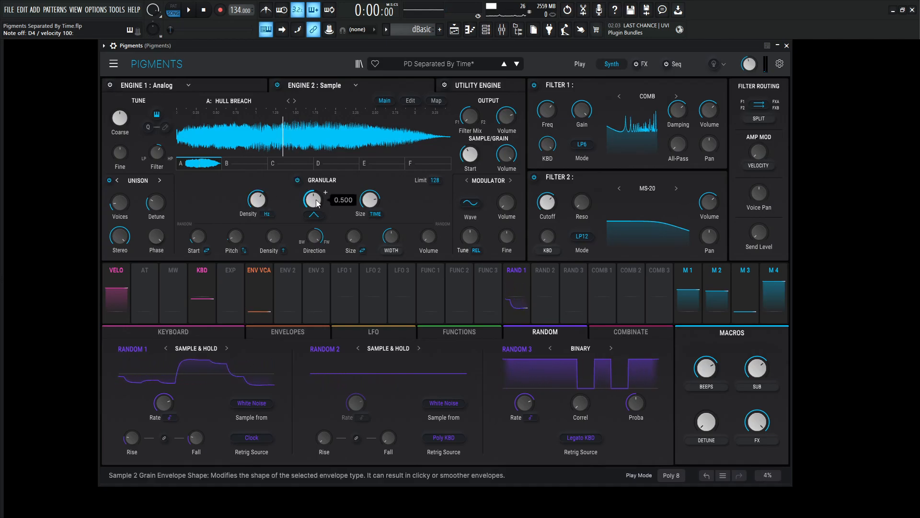
{"action": "mouse_move", "coordinate": [370, 199]}
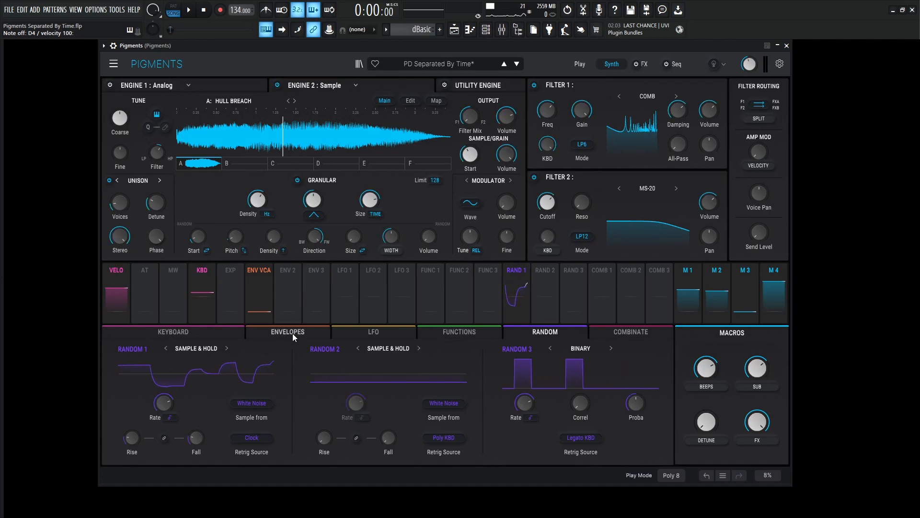
- Show the envelopes to check the 2.53 s VCA attack and long release
{"action": "left_click", "coordinate": [287, 332]}
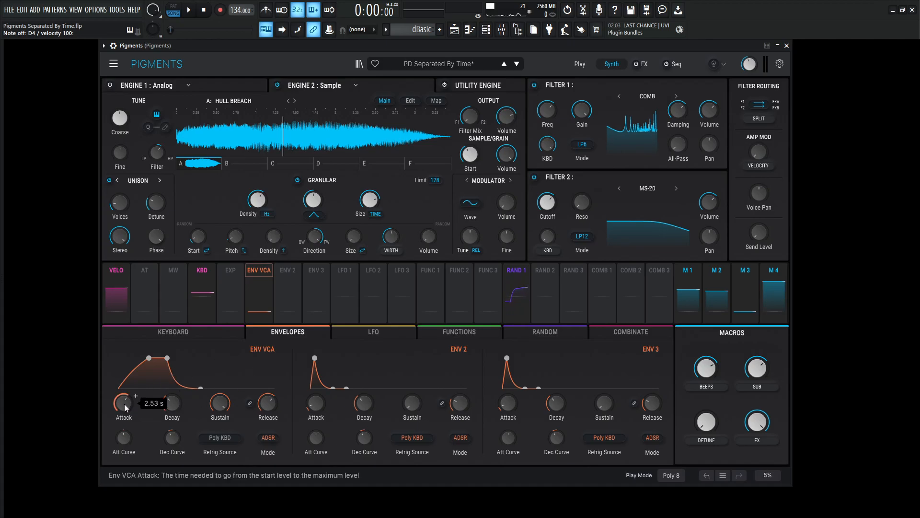
{"action": "mouse_move", "coordinate": [172, 405]}
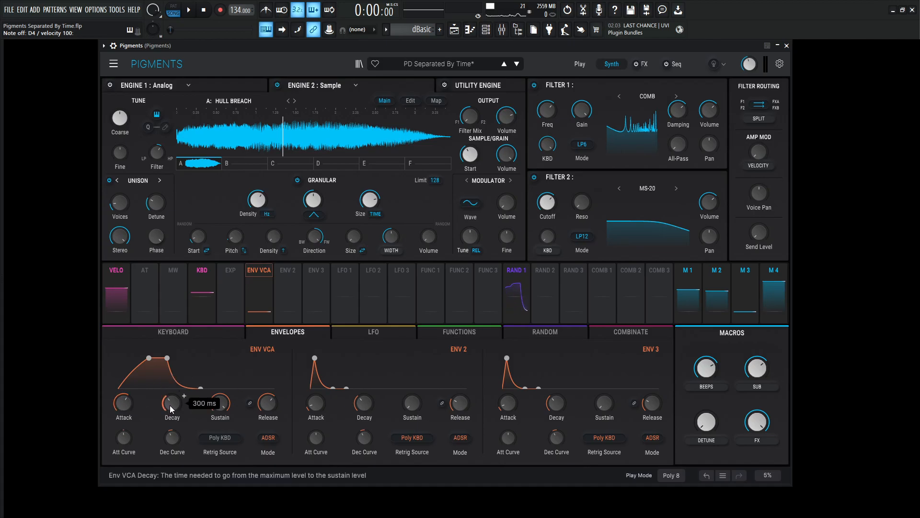
{"action": "mouse_move", "coordinate": [219, 404]}
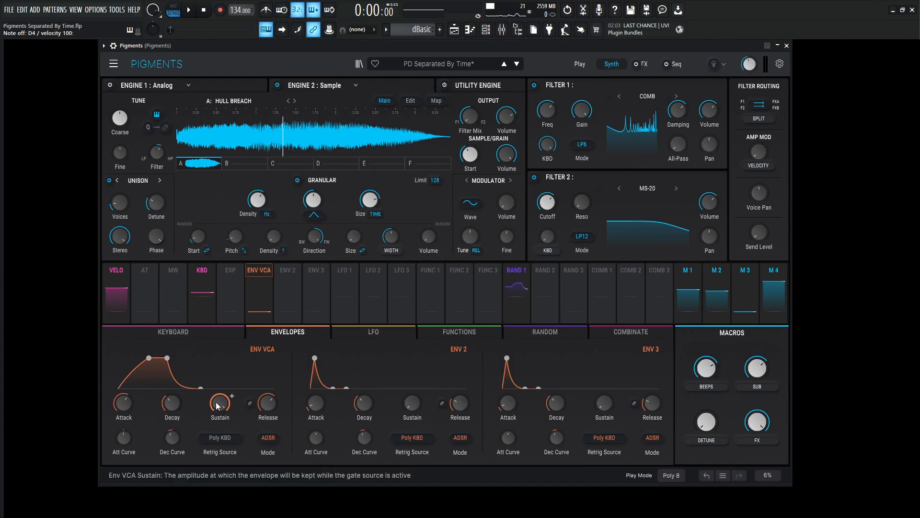
{"action": "mouse_move", "coordinate": [267, 403]}
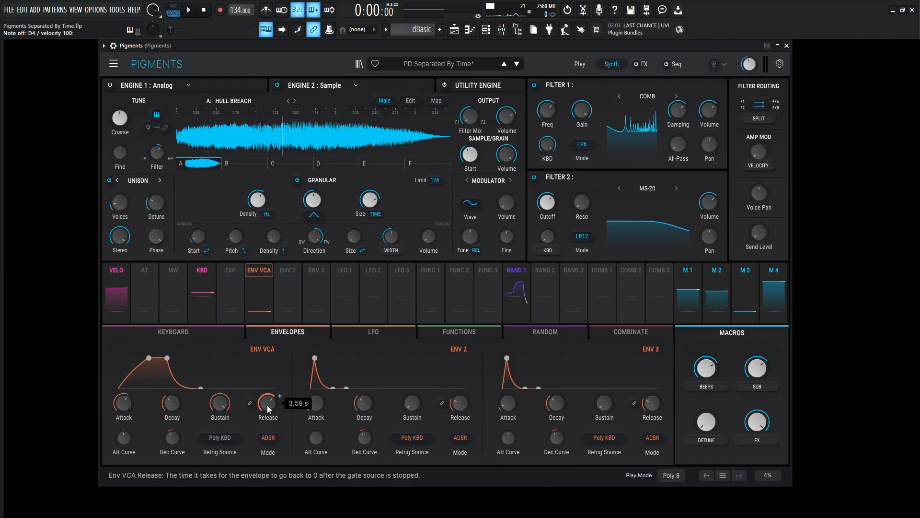
{"action": "mouse_move", "coordinate": [172, 437]}
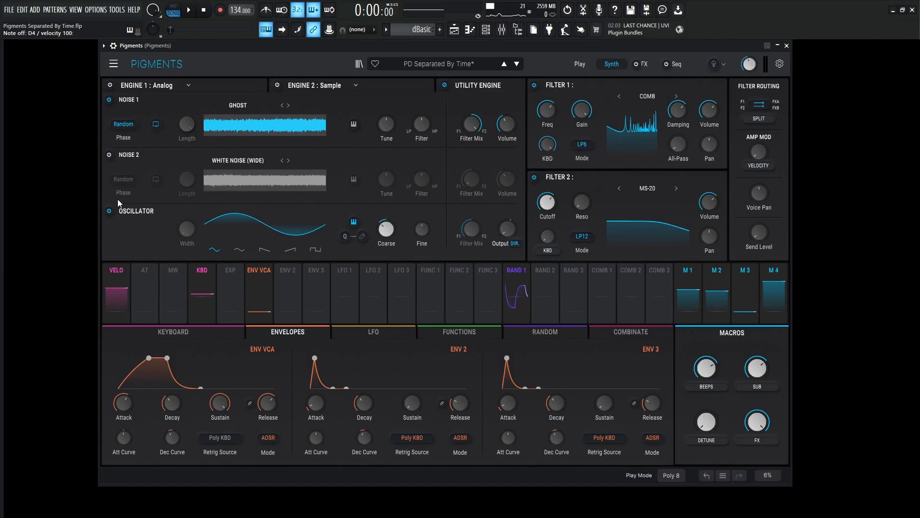
- Disable the utility oscillator, leaving only the Ghost noise layer active
{"action": "left_click", "coordinate": [109, 211]}
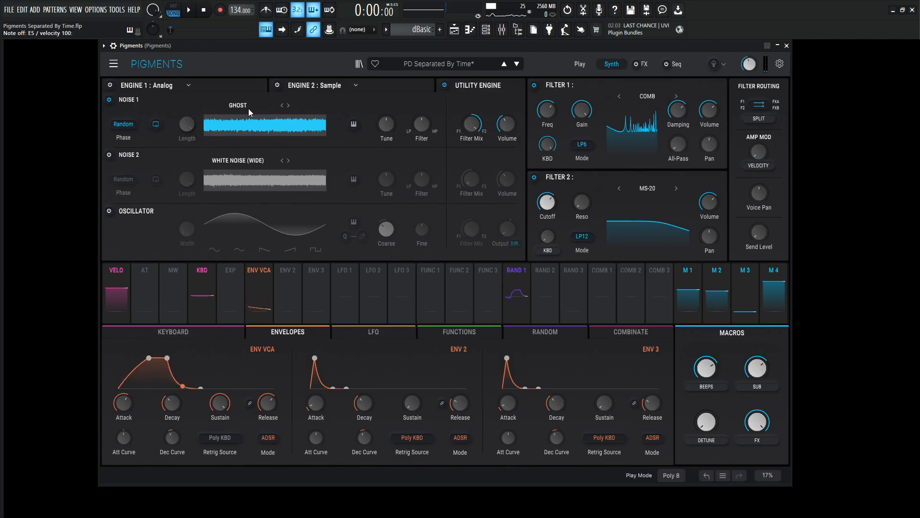
- Bring up Engine 2's noise sample browser, with Ghost highlighted under Atmos
{"action": "left_click", "coordinate": [238, 105]}
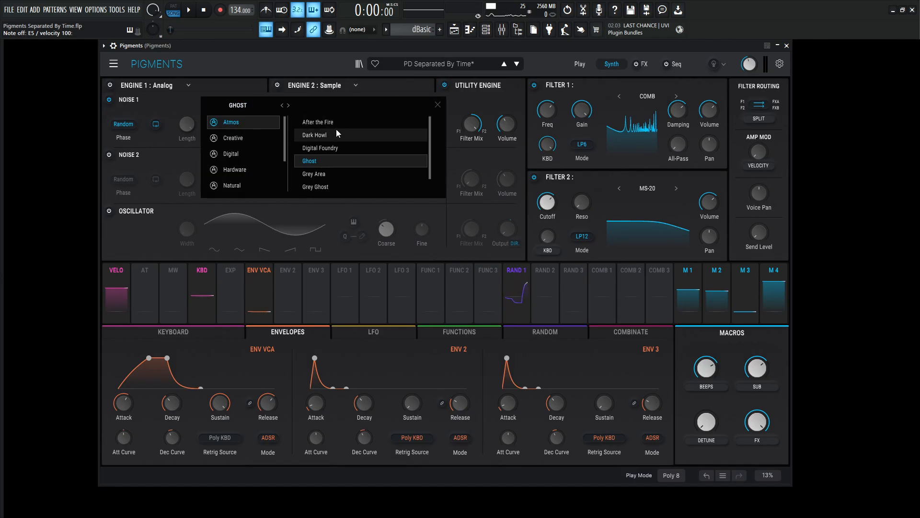
{"action": "mouse_move", "coordinate": [438, 106]}
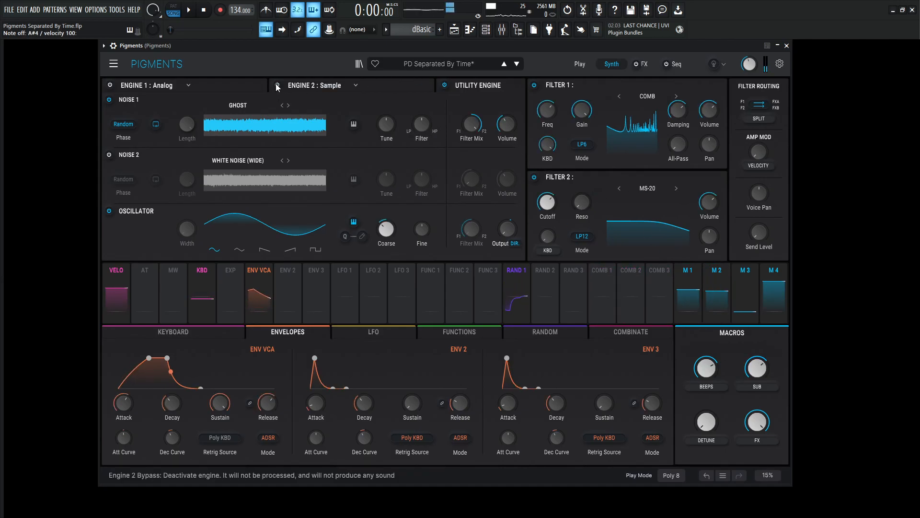
{"action": "left_click", "coordinate": [110, 85]}
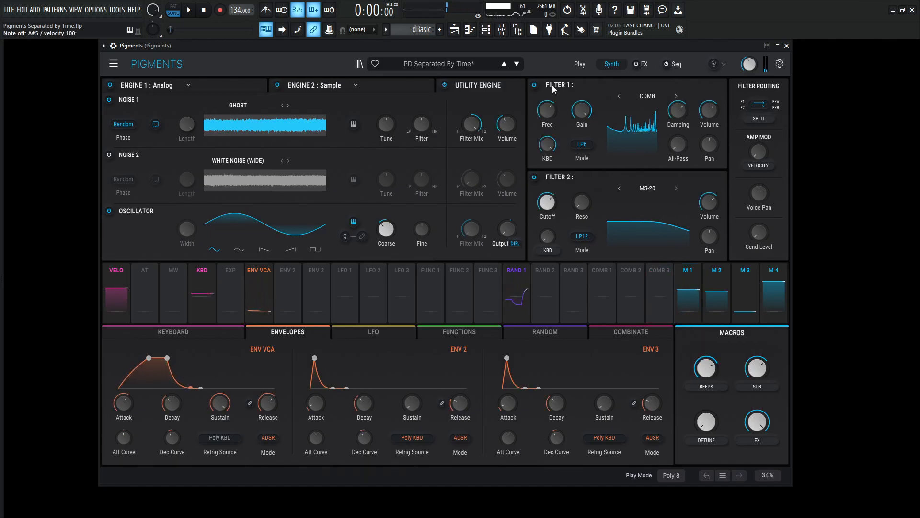
- Bypass Shimmer and Chorus in FX A so only Delay runs, then return to Synth
{"action": "left_click", "coordinate": [644, 64]}
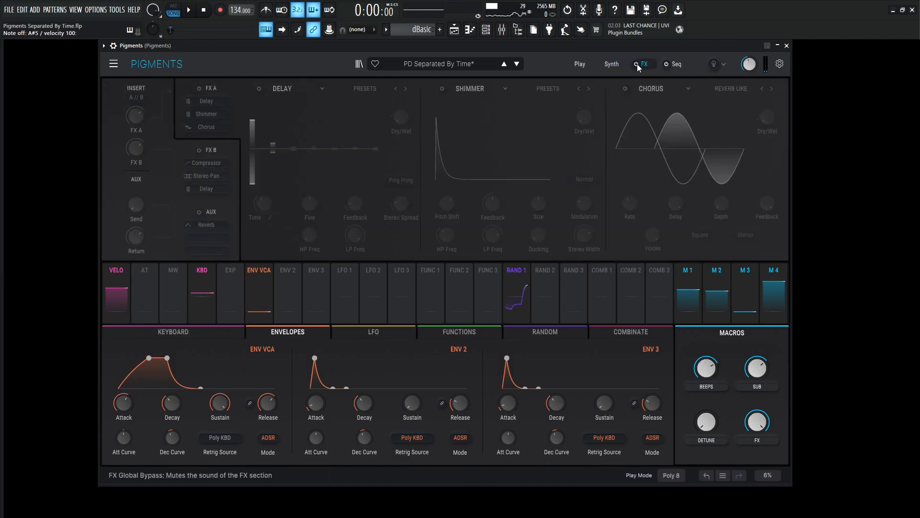
{"action": "left_click", "coordinate": [644, 63]}
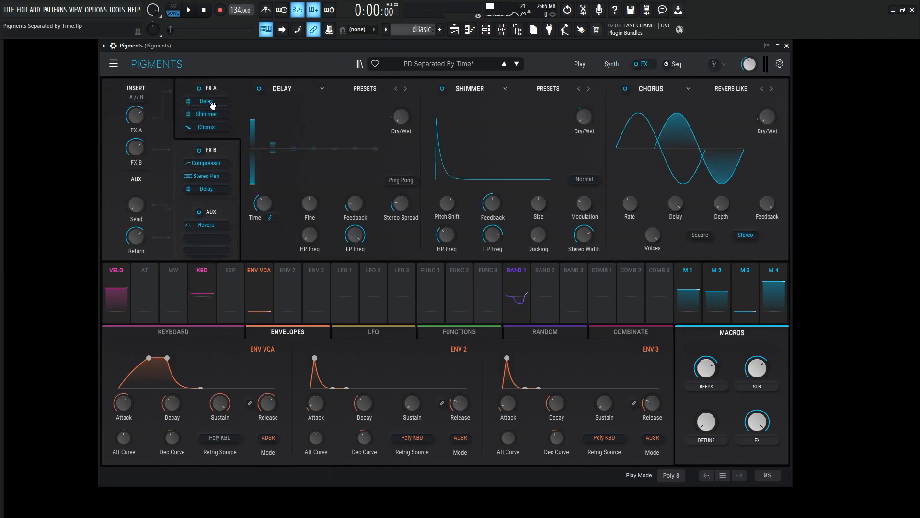
{"action": "left_click", "coordinate": [210, 149]}
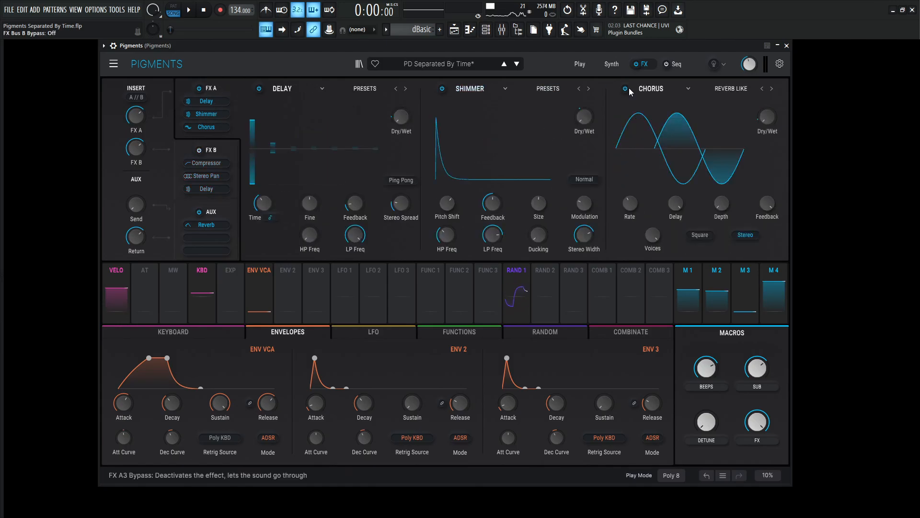
{"action": "left_click", "coordinate": [625, 89]}
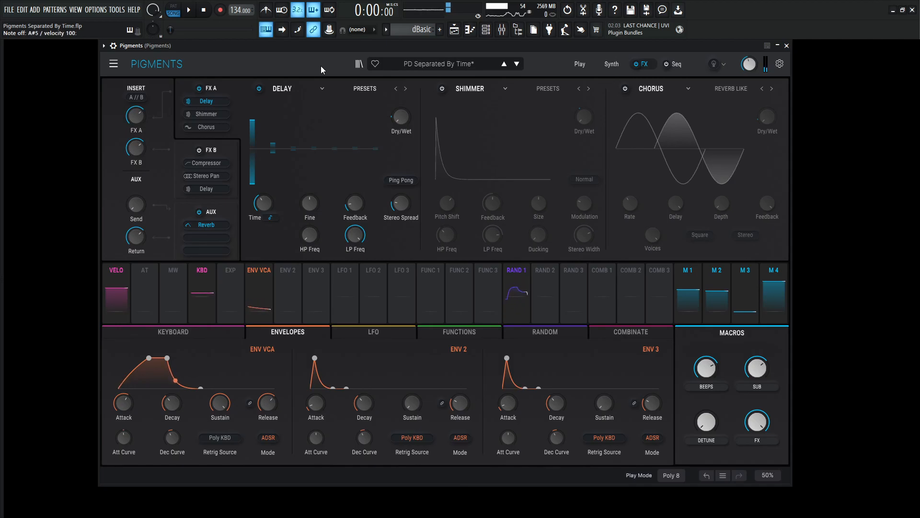
{"action": "left_click", "coordinate": [610, 64]}
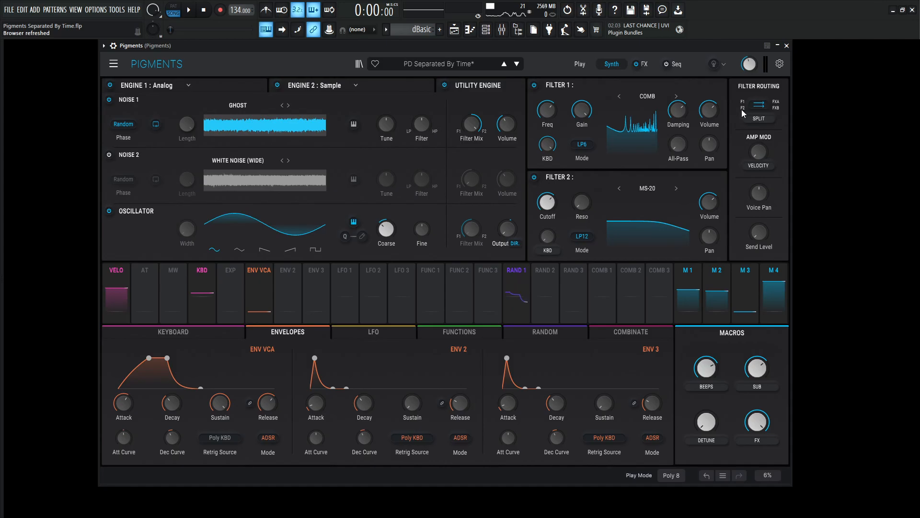
- Keep the filter routing mode on Split and bring the effects page back
{"action": "left_click", "coordinate": [758, 105]}
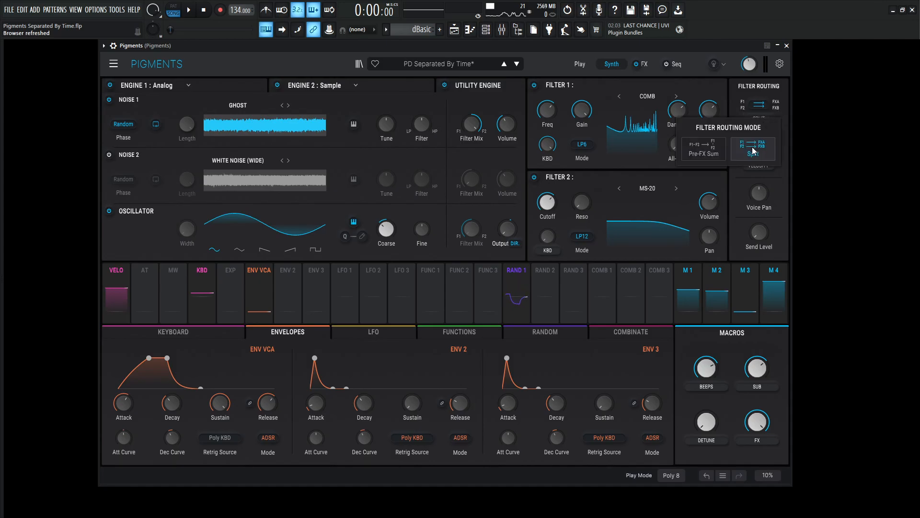
{"action": "left_click", "coordinate": [754, 146]}
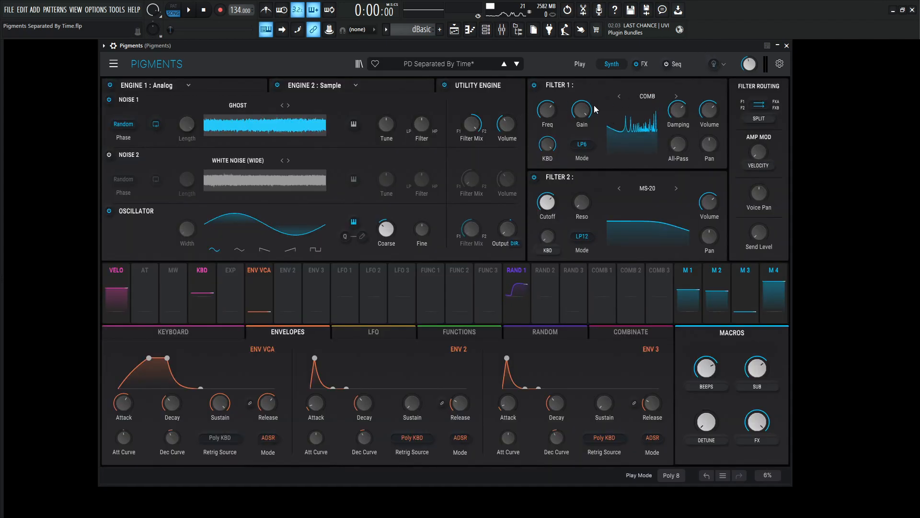
{"action": "left_click", "coordinate": [644, 63]}
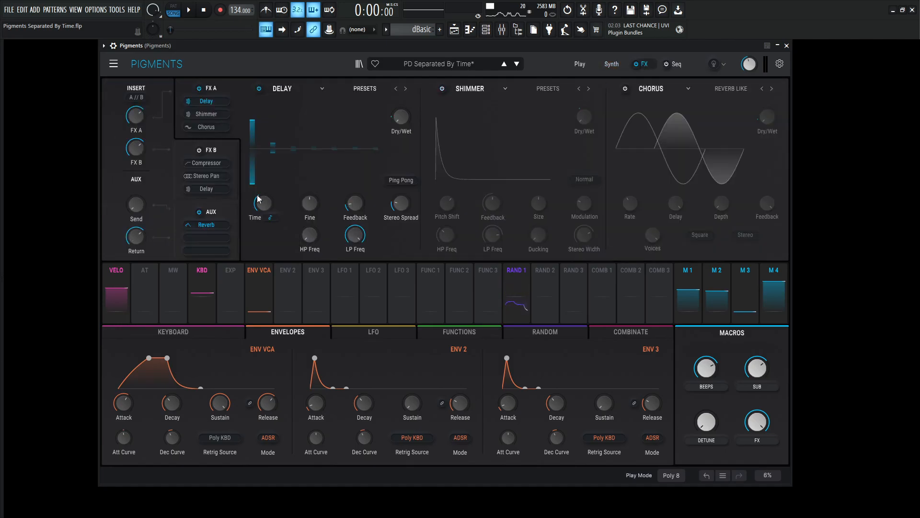
- Re-enable Shimmer in FX A so it runs alongside Delay
{"action": "left_click", "coordinate": [211, 149]}
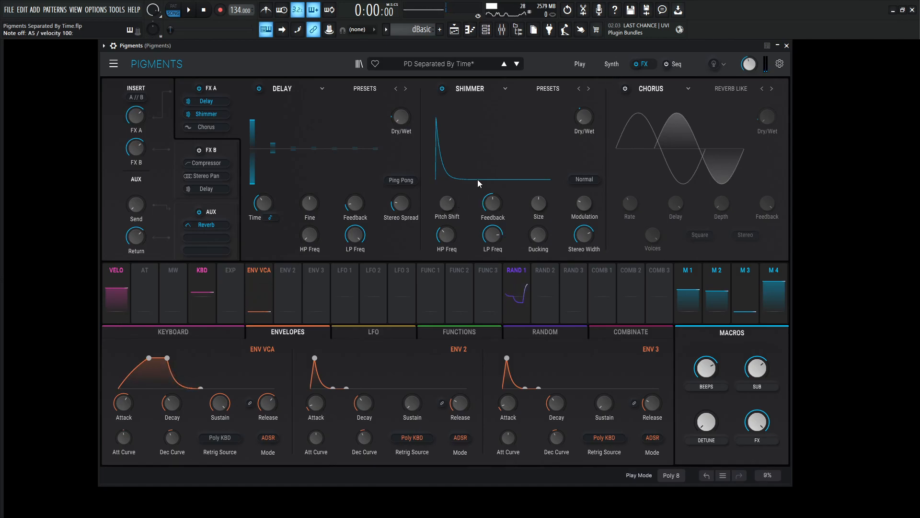
{"action": "mouse_move", "coordinate": [494, 202]}
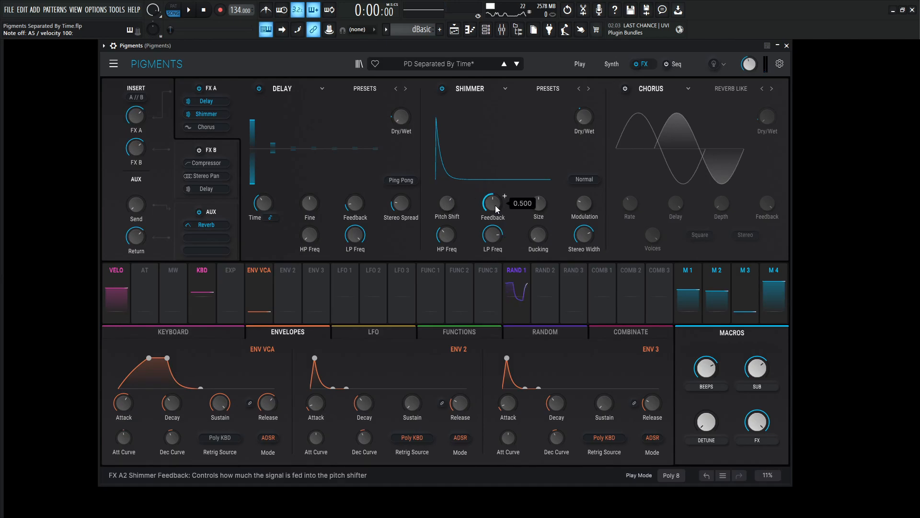
{"action": "mouse_move", "coordinate": [583, 206]}
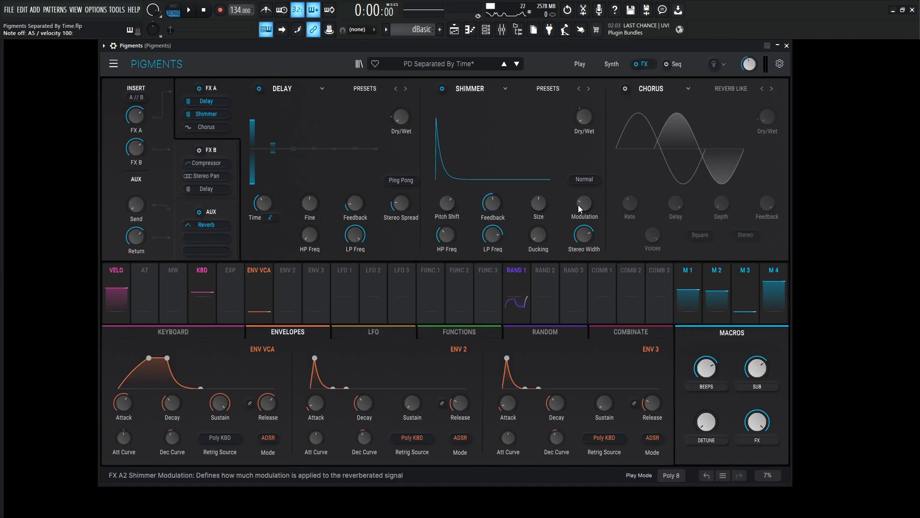
{"action": "mouse_move", "coordinate": [445, 240]}
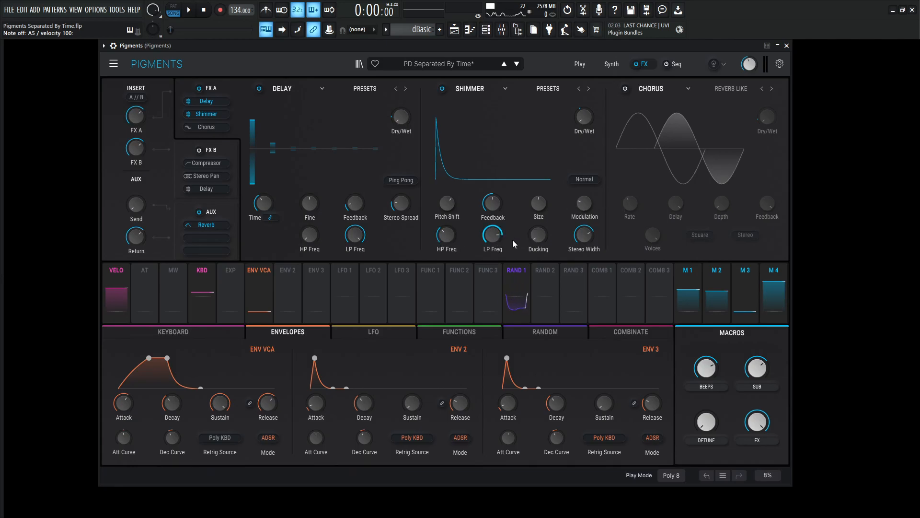
{"action": "mouse_move", "coordinate": [583, 235]}
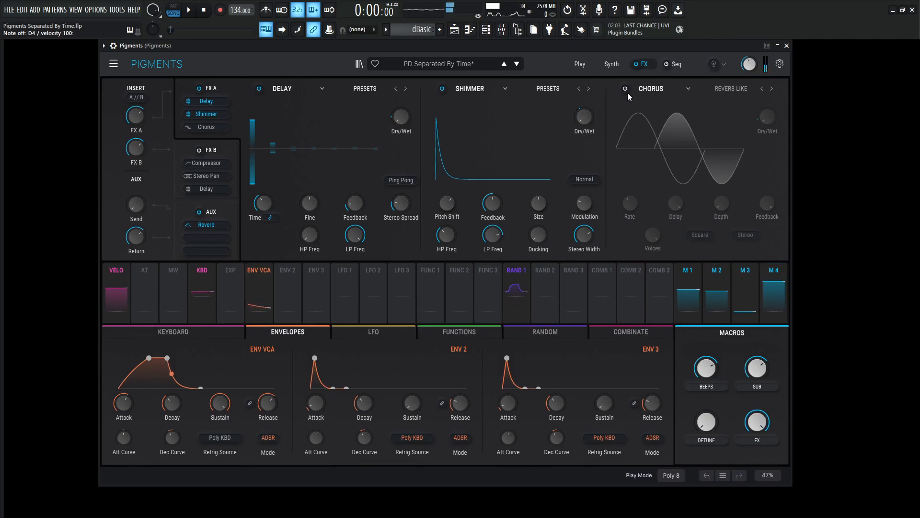
- Re-enable Chorus so Delay, Shimmer and Chorus all run in FX A
{"action": "left_click", "coordinate": [625, 89]}
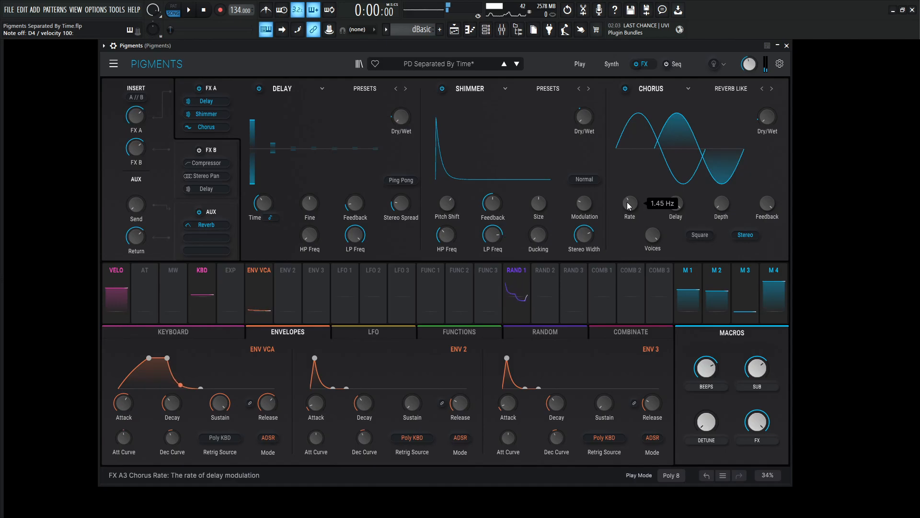
{"action": "mouse_move", "coordinate": [674, 206]}
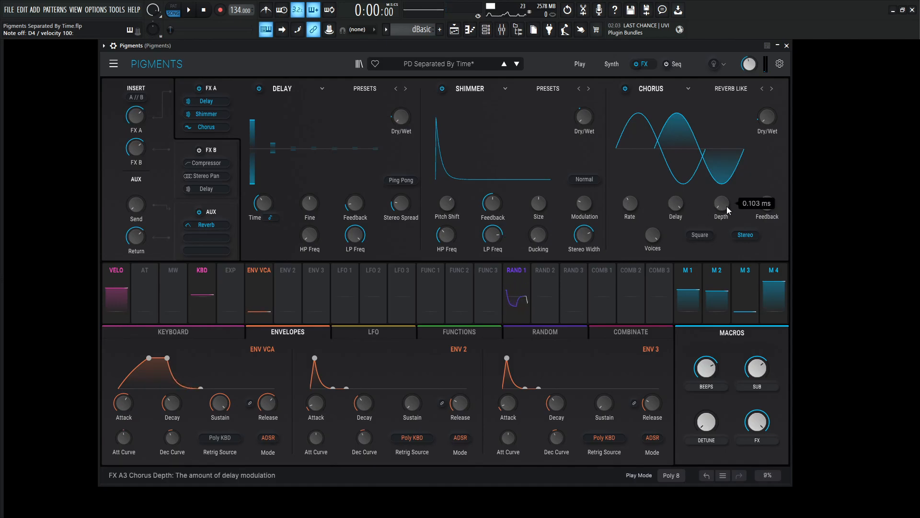
{"action": "mouse_move", "coordinate": [663, 239]}
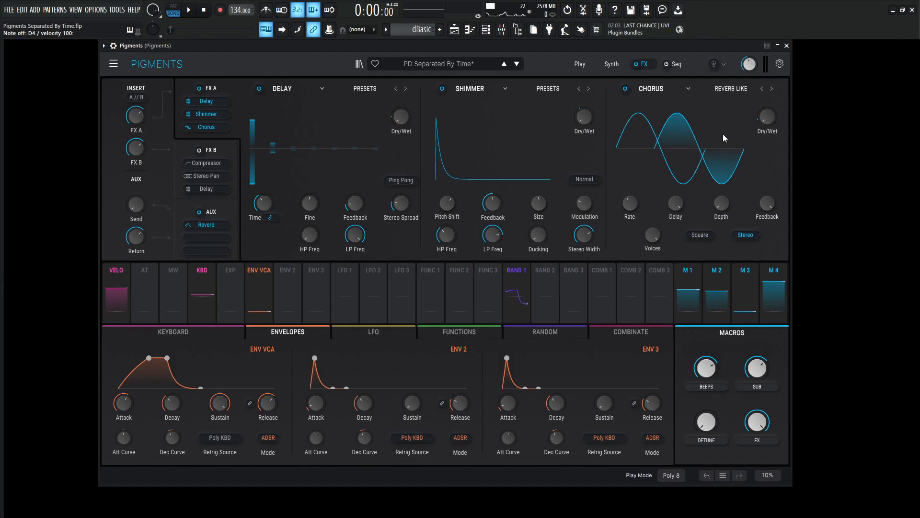
- Show the FX B Compressor, Stereo Pan and Delay chain after briefly checking Engine 1
{"action": "left_click", "coordinate": [209, 149]}
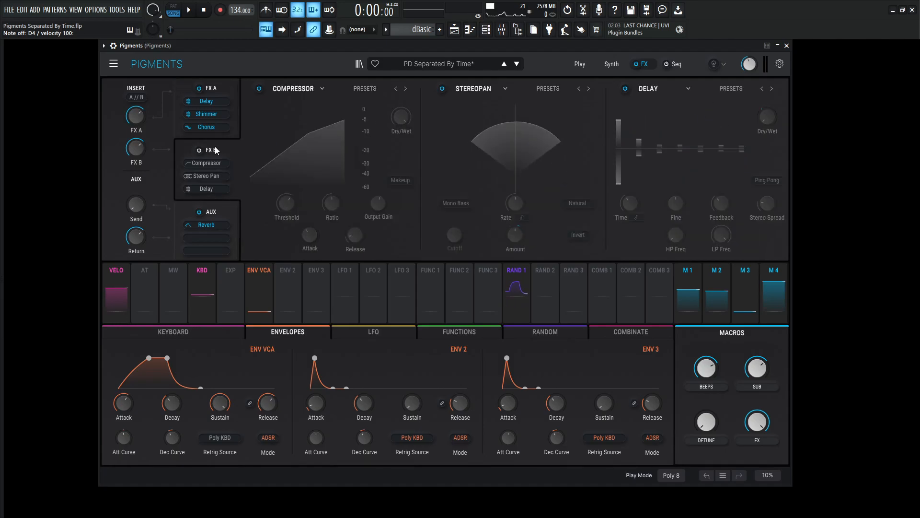
{"action": "left_click", "coordinate": [199, 150]}
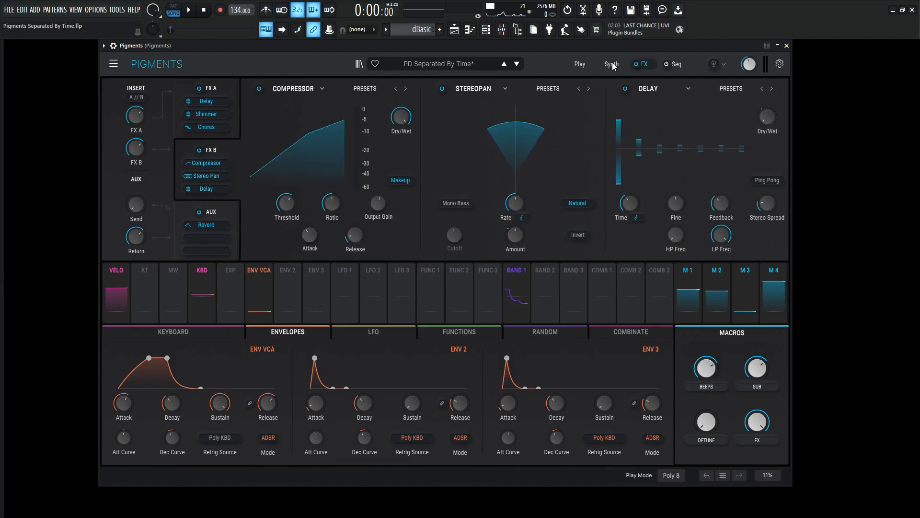
{"action": "left_click", "coordinate": [610, 64]}
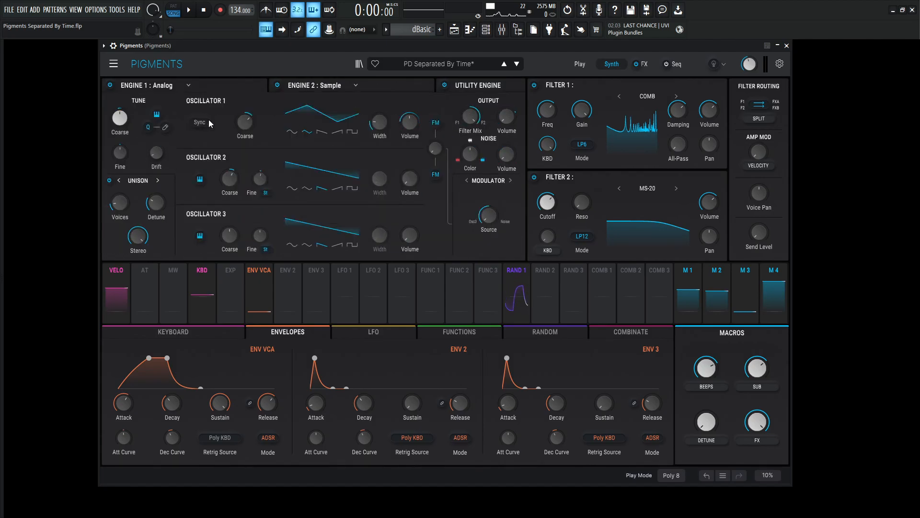
{"action": "left_click", "coordinate": [643, 64]}
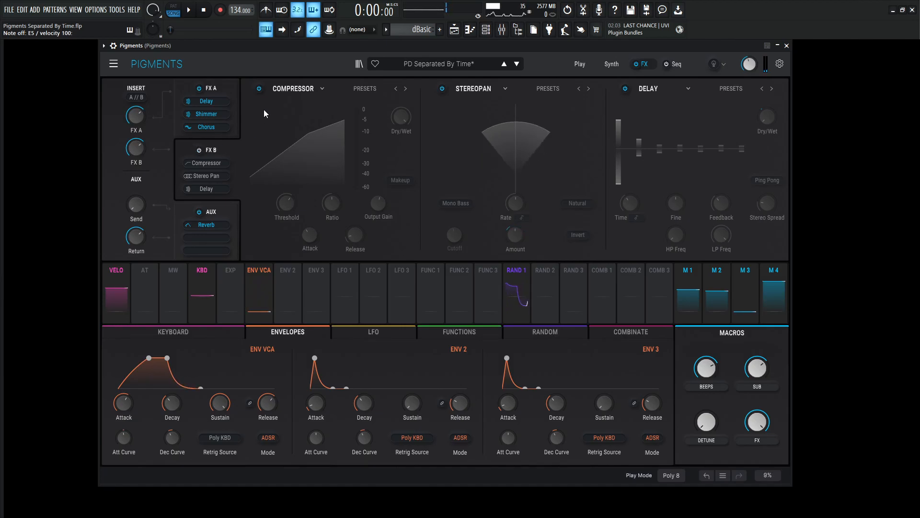
- Turn the FX B Compressor back on and adjust its dry/wet mix
{"action": "left_click", "coordinate": [625, 88]}
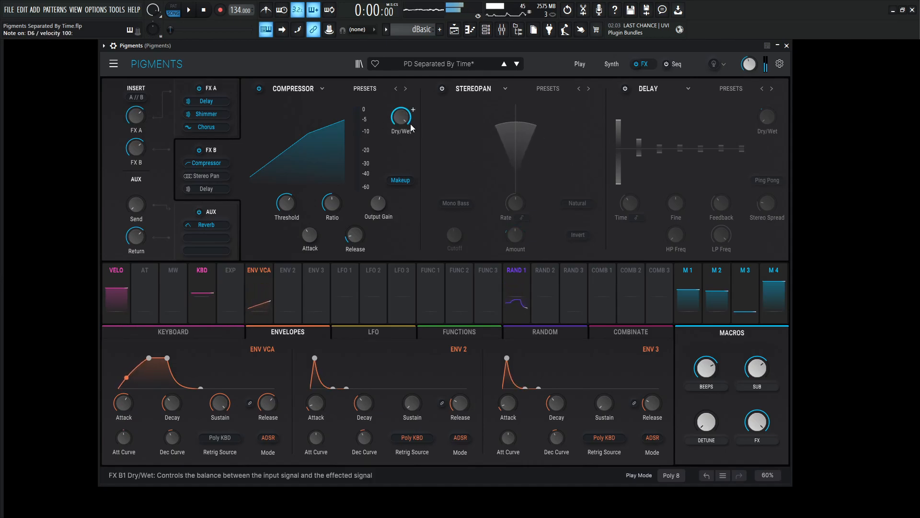
{"action": "left_click_drag", "start_coordinate": [400, 116], "coordinate": [400, 109]}
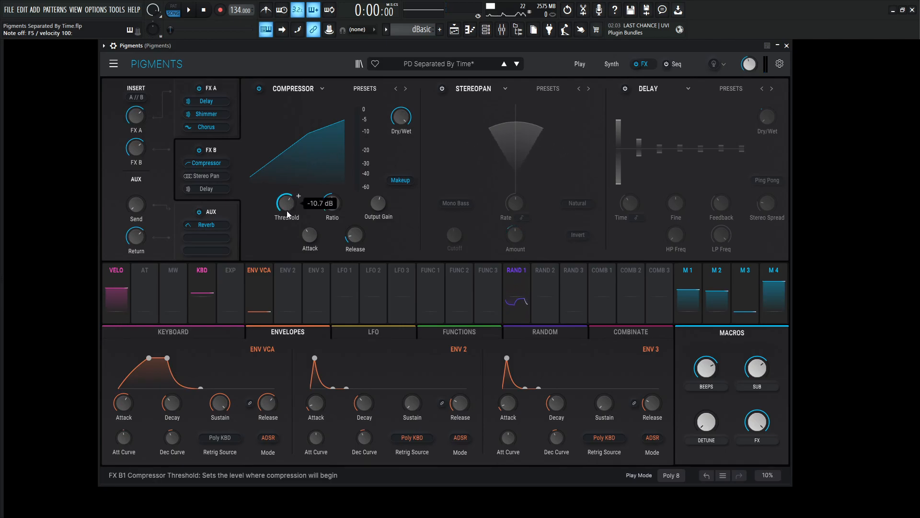
{"action": "mouse_move", "coordinate": [332, 204]}
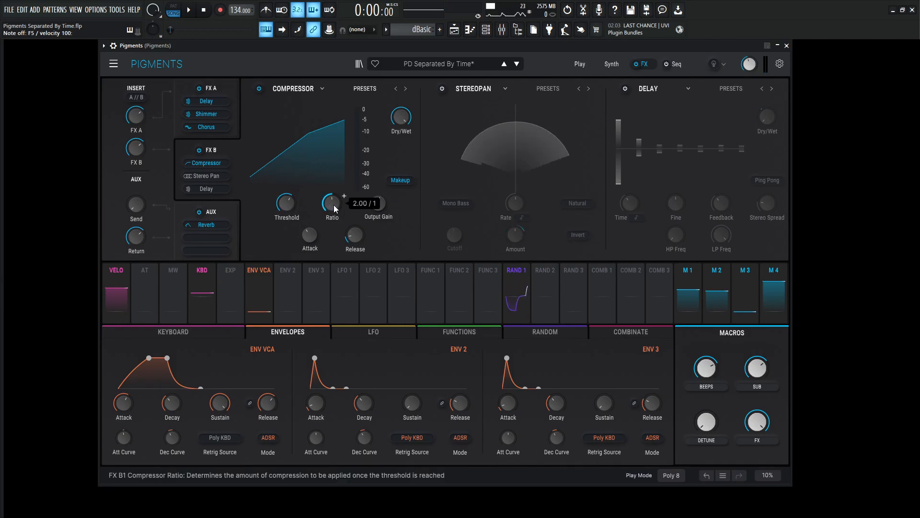
{"action": "mouse_move", "coordinate": [377, 202]}
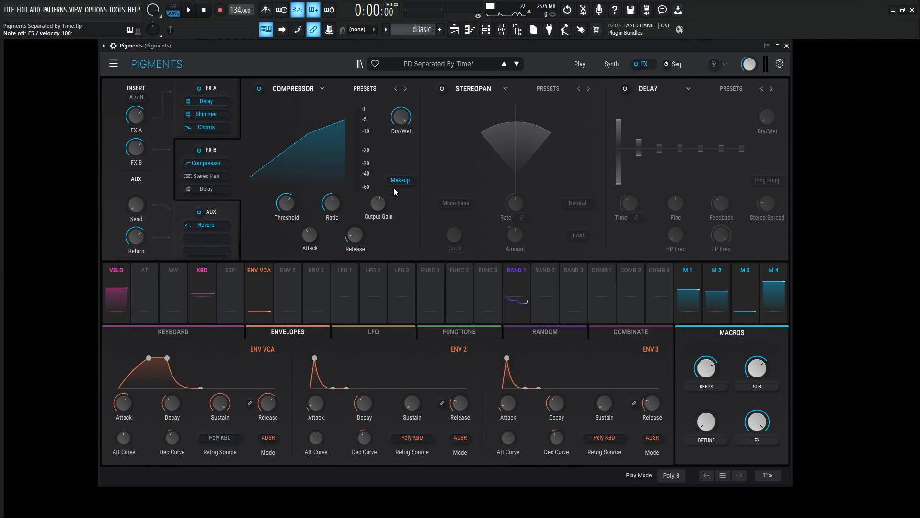
{"action": "mouse_move", "coordinate": [378, 201]}
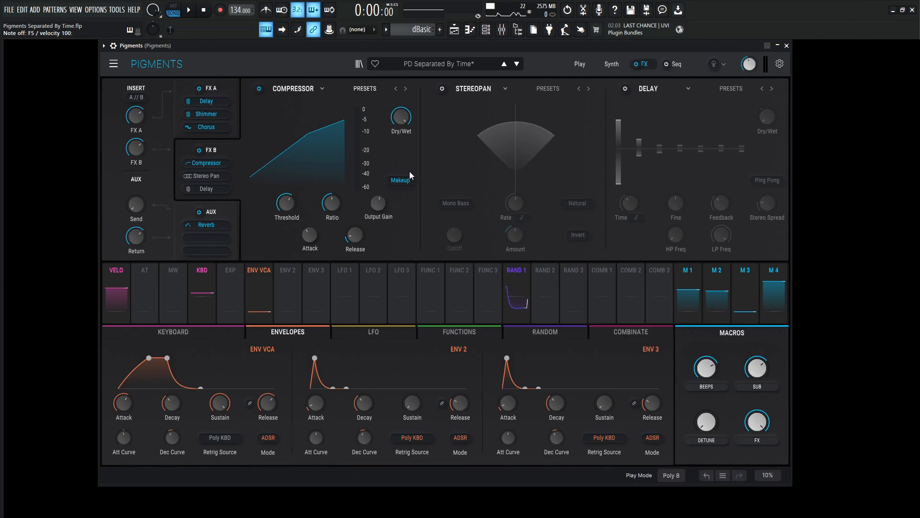
{"action": "mouse_move", "coordinate": [310, 237]}
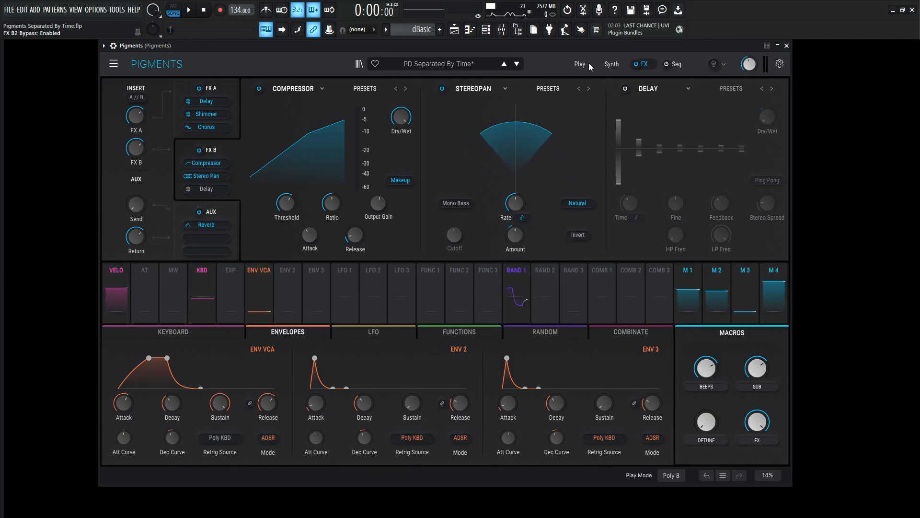
{"action": "left_click", "coordinate": [610, 64]}
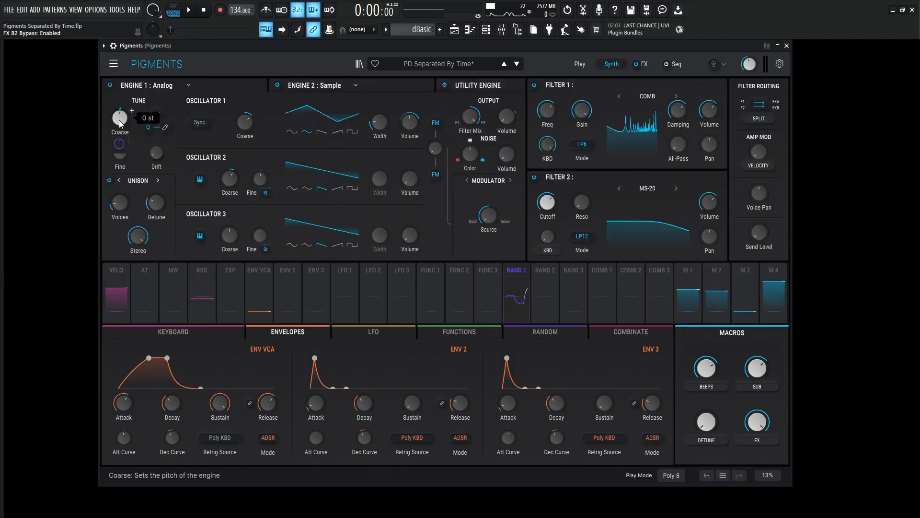
{"action": "mouse_move", "coordinate": [677, 110]}
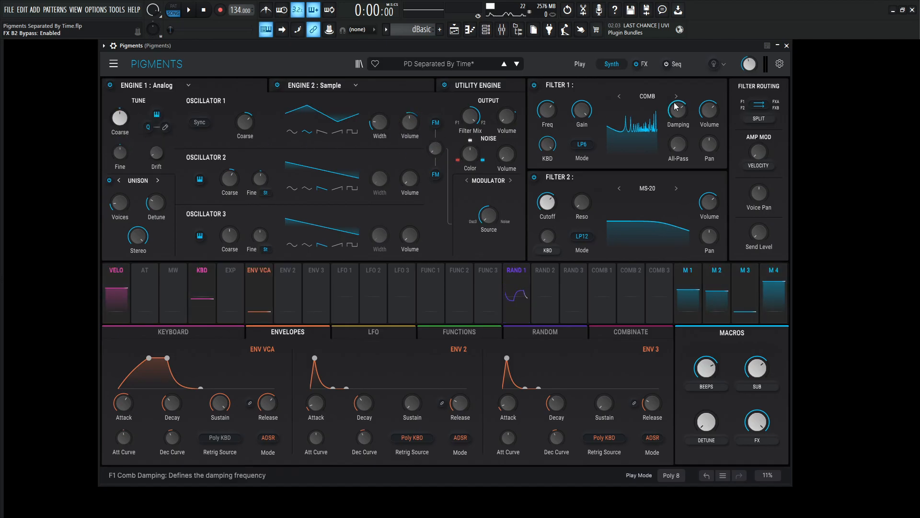
{"action": "left_click", "coordinate": [643, 64]}
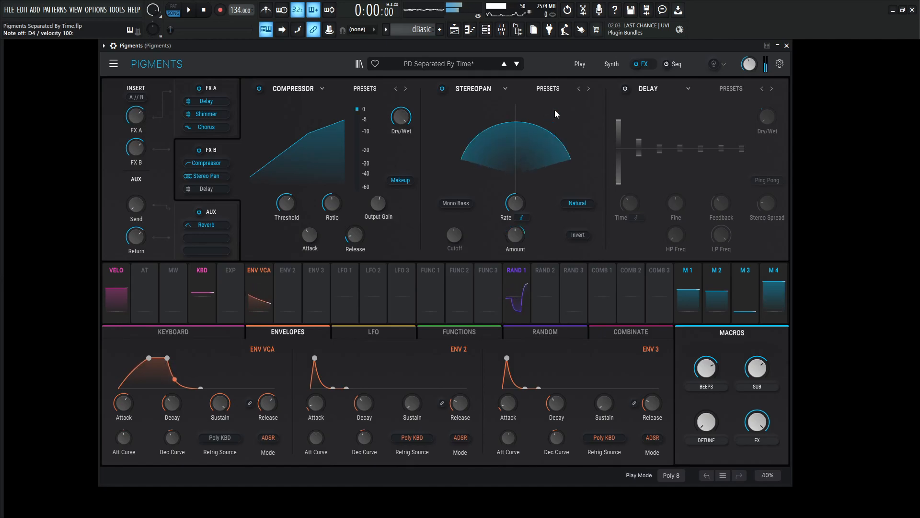
- Enable the FX B Delay so Compressor, Stereo Pan and Delay all run
{"action": "left_click", "coordinate": [625, 89]}
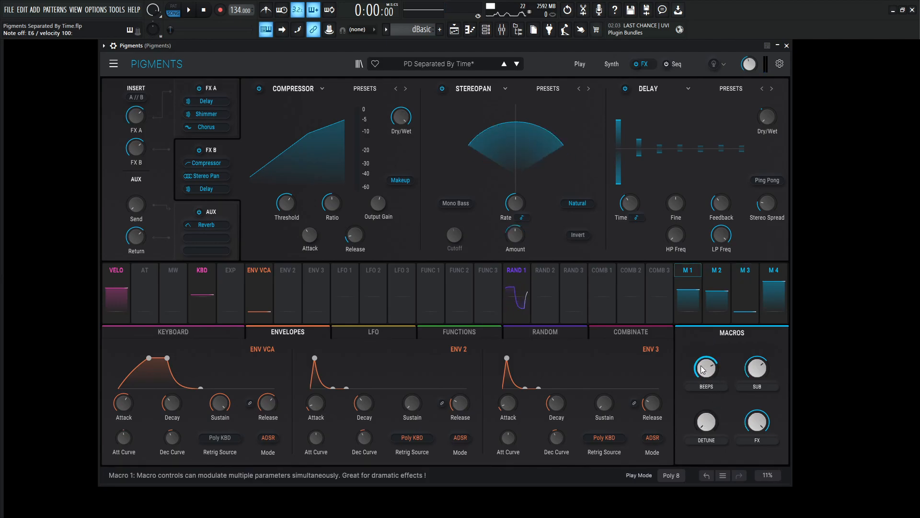
- Check the Beeps and Sub macros (Sub at 0.756) and return to the synth page
{"action": "left_click", "coordinate": [717, 272]}
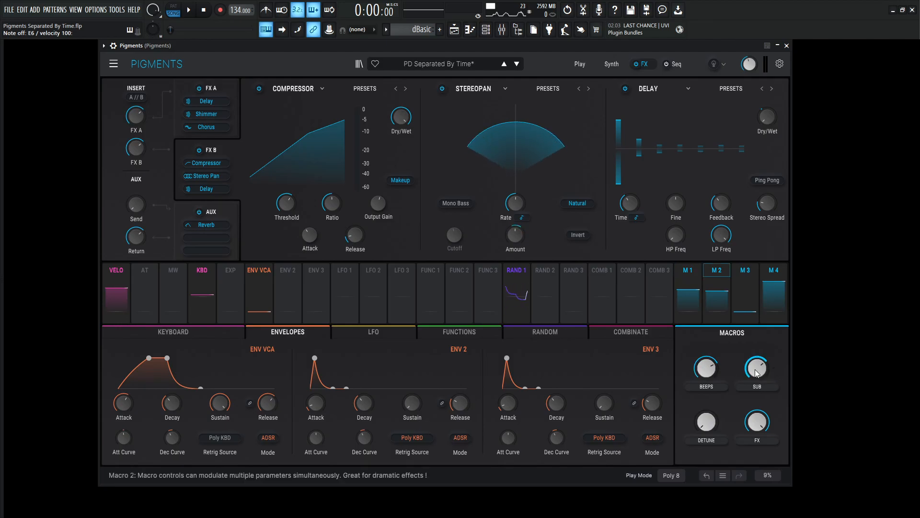
{"action": "left_click", "coordinate": [610, 64]}
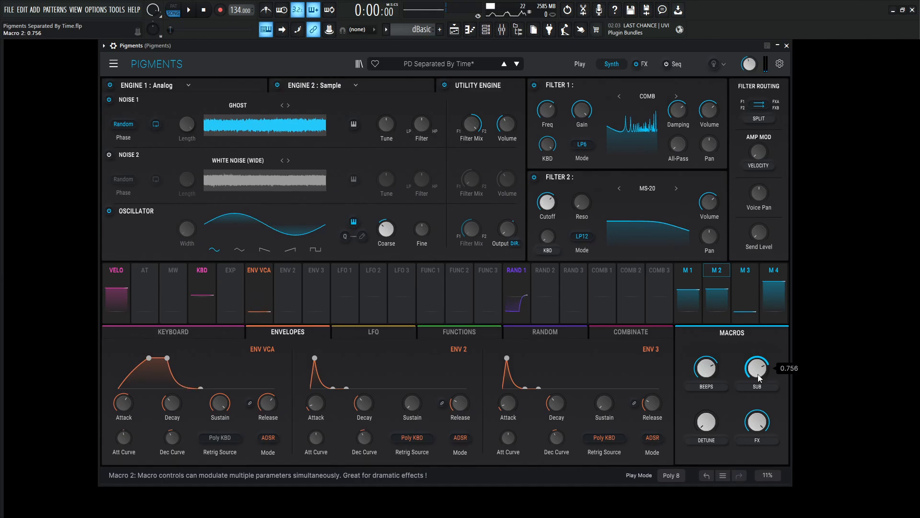
{"action": "mouse_move", "coordinate": [727, 383]}
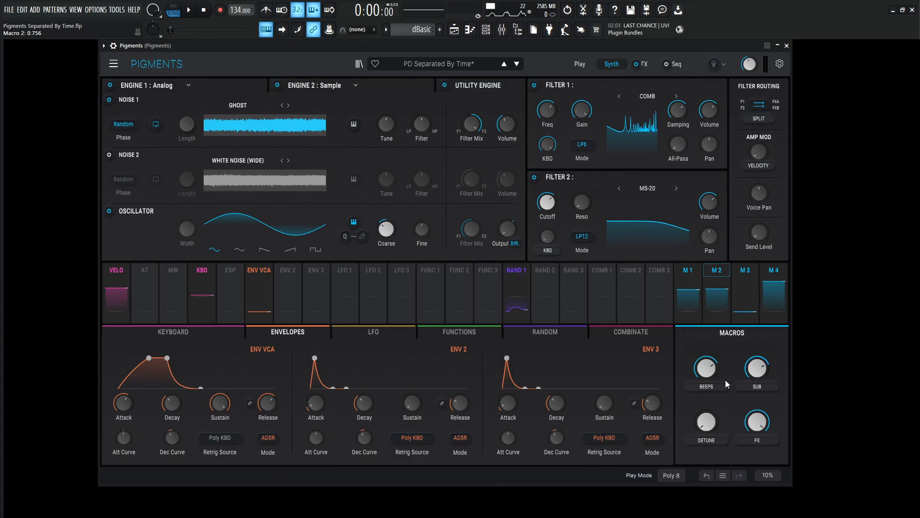
{"action": "mouse_move", "coordinate": [756, 368]}
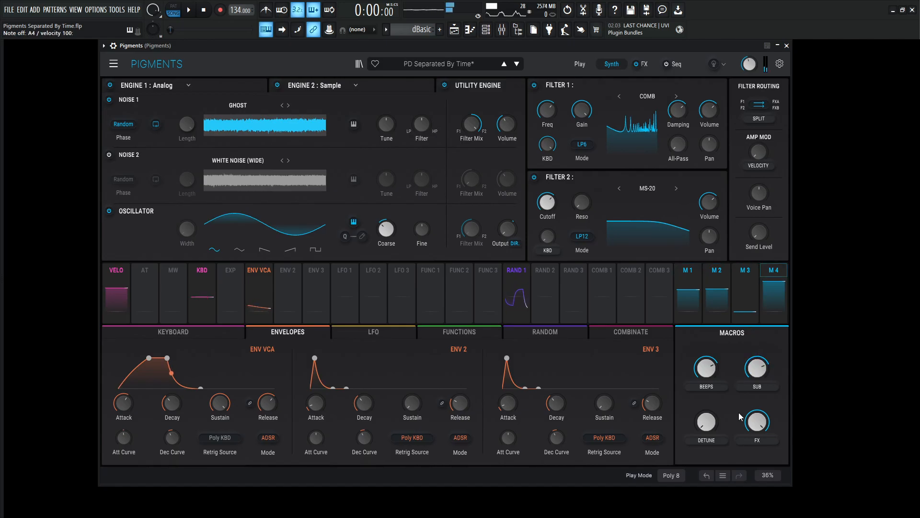
{"action": "mouse_move", "coordinate": [707, 421]}
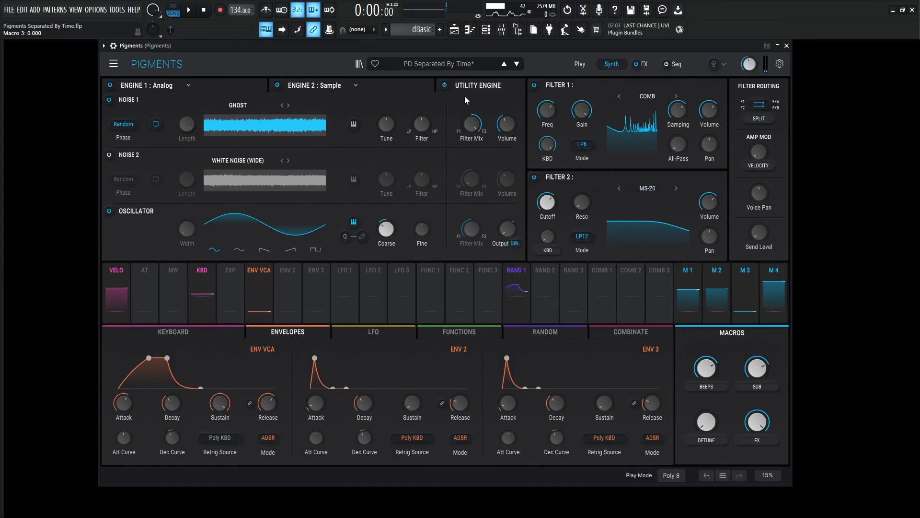
- Review Macro 3's fine-tune and grain-pitch routings, then jump to Engine 2's Hull Breach settings
{"action": "left_click", "coordinate": [745, 270]}
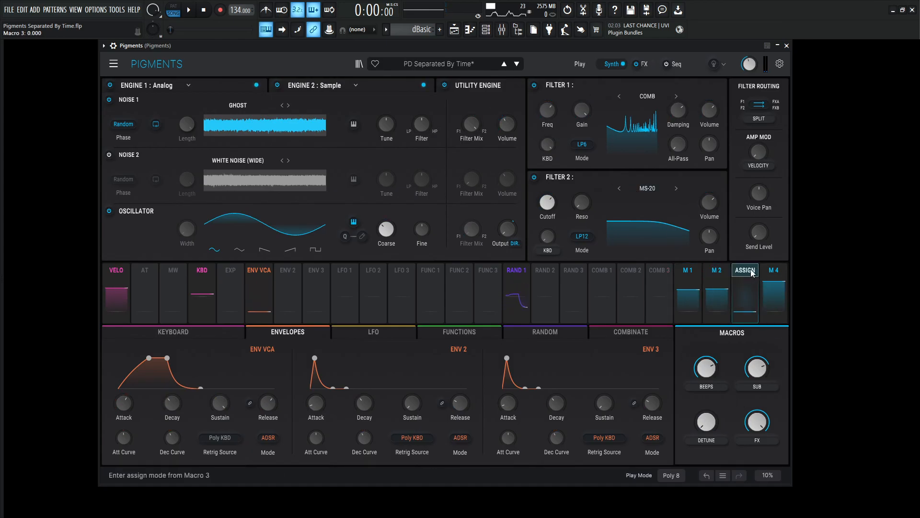
{"action": "left_click", "coordinate": [745, 270]}
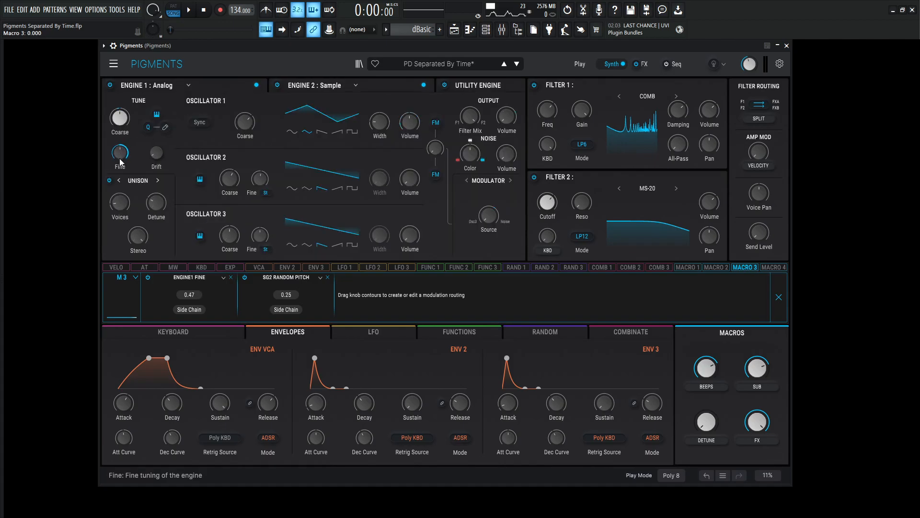
{"action": "mouse_move", "coordinate": [119, 152]}
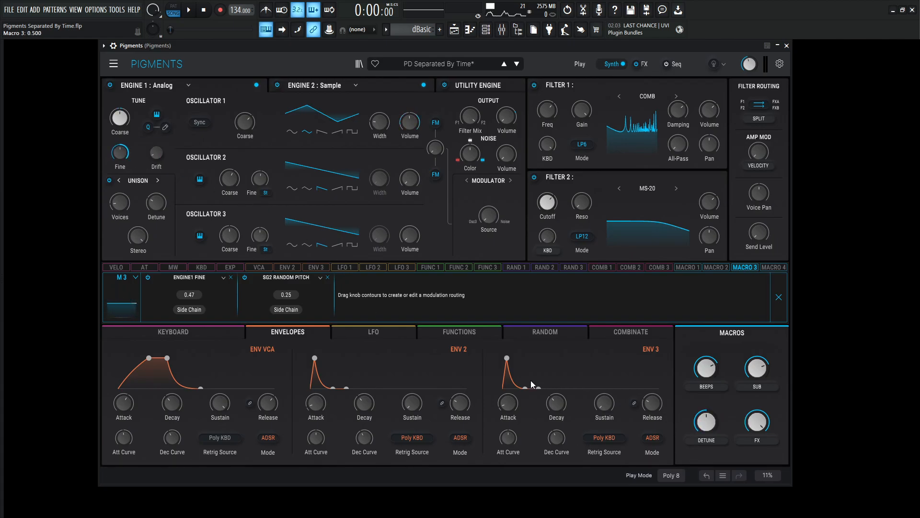
{"action": "left_click", "coordinate": [778, 297]}
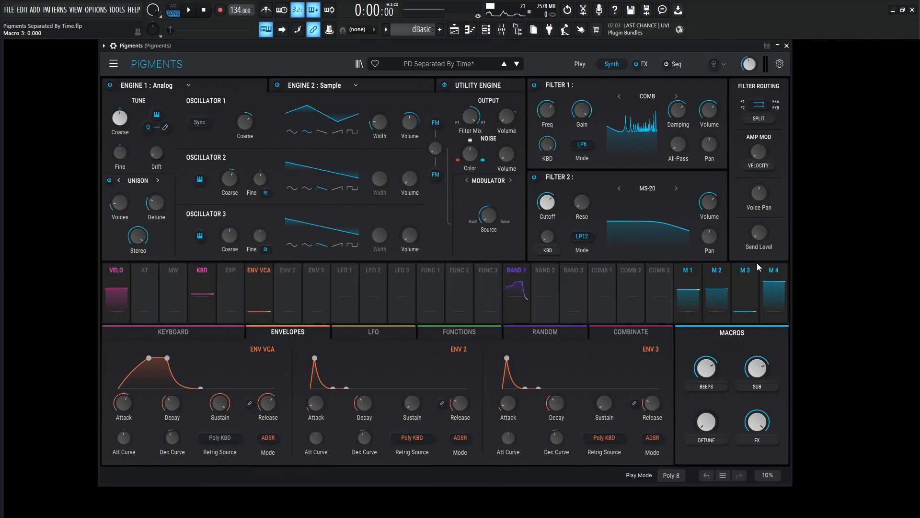
{"action": "left_click", "coordinate": [744, 270]}
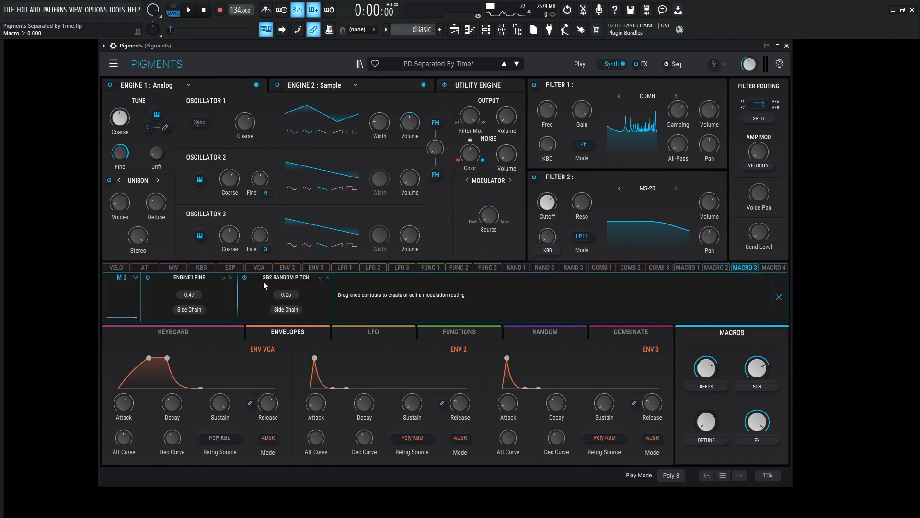
{"action": "left_click", "coordinate": [356, 86]}
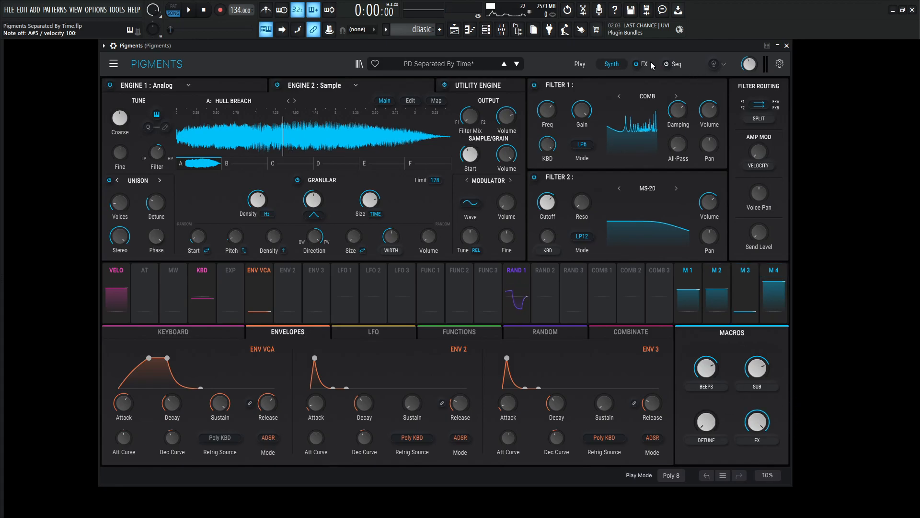
- Review Macro 4's four FX dry/wet routings on the effects page, ending on FX B
{"action": "left_click", "coordinate": [643, 64]}
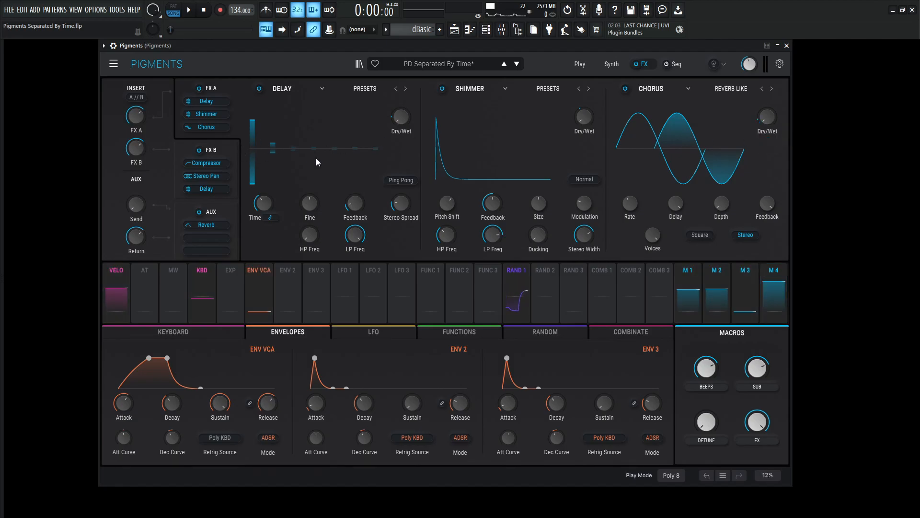
{"action": "left_click", "coordinate": [774, 269]}
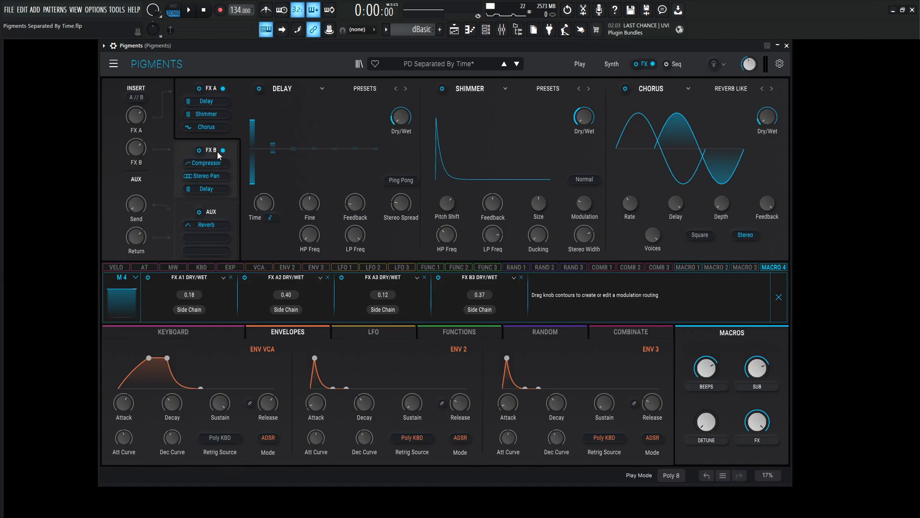
{"action": "left_click", "coordinate": [211, 150]}
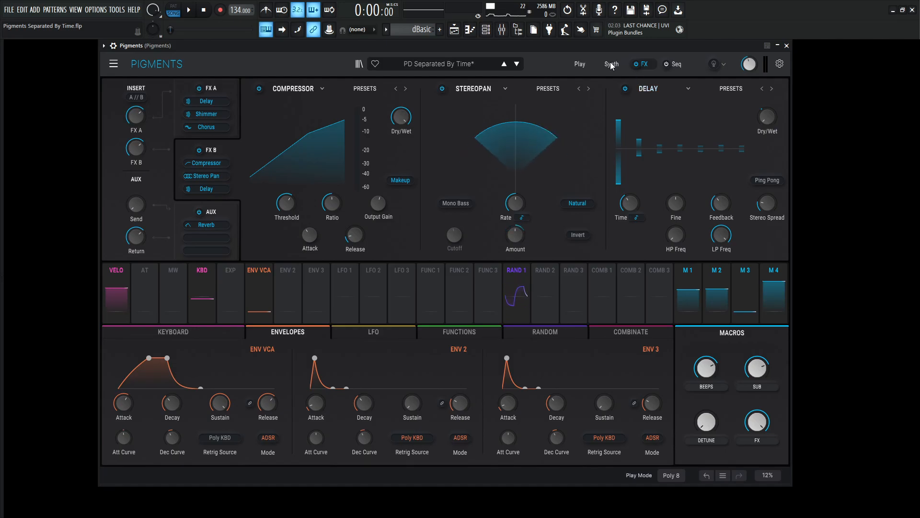
- Return to the synth page showing Engine 2's Hull Breach granular engine
{"action": "left_click", "coordinate": [611, 63]}
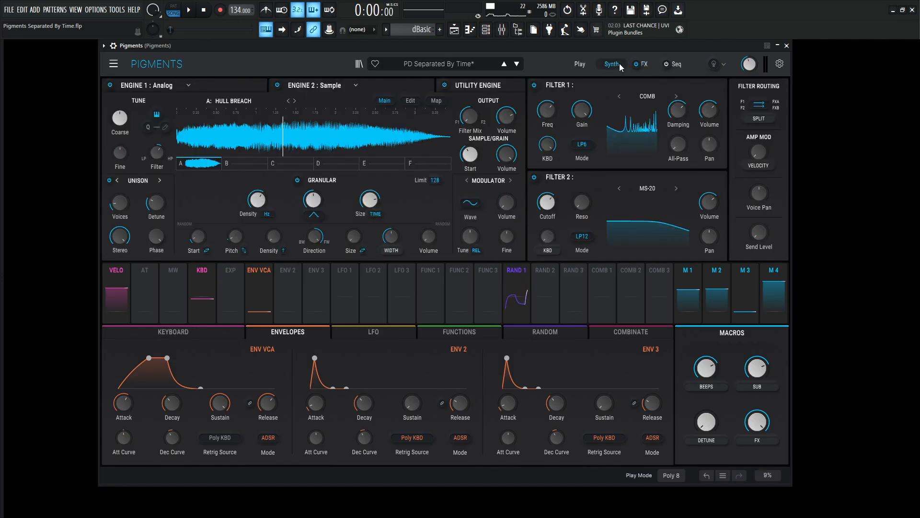